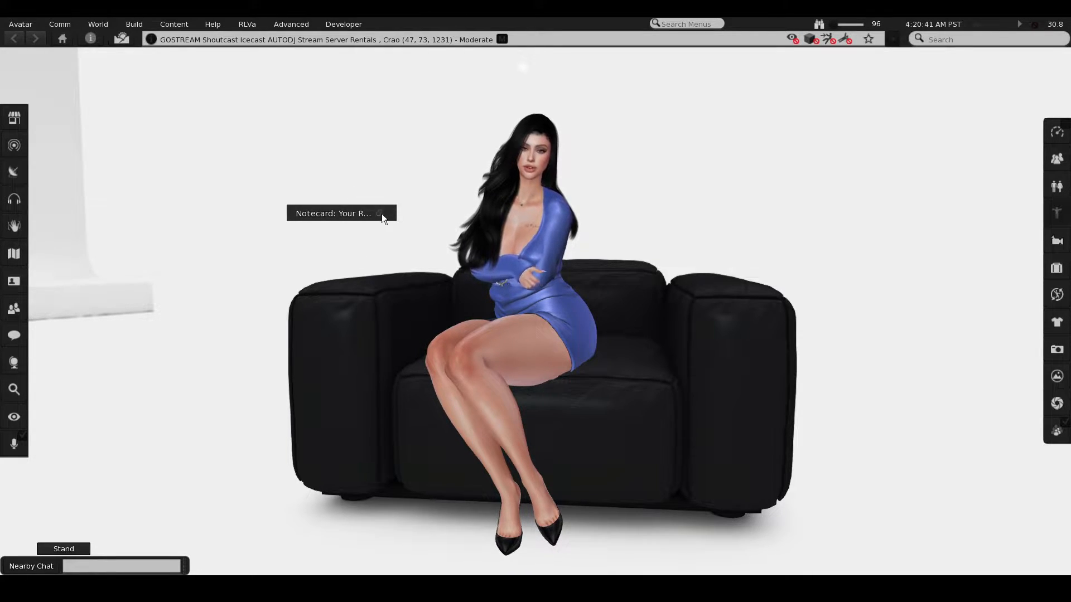
Open the stream rental notecard and select its password and port number for copying.
{"action": "left_click", "coordinate": [335, 213]}
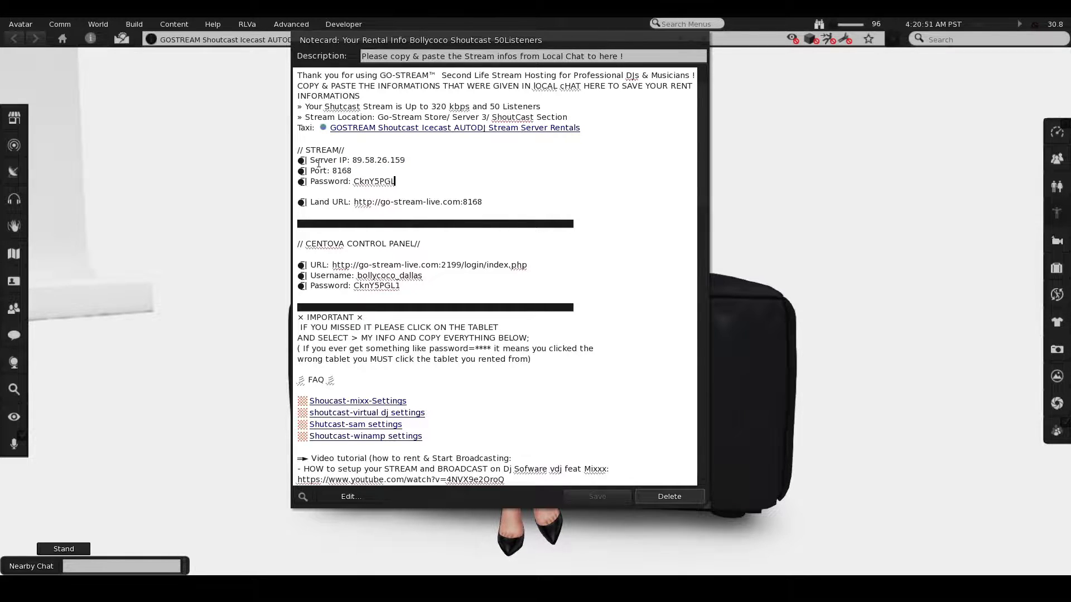
{"action": "double_click", "coordinate": [329, 160]}
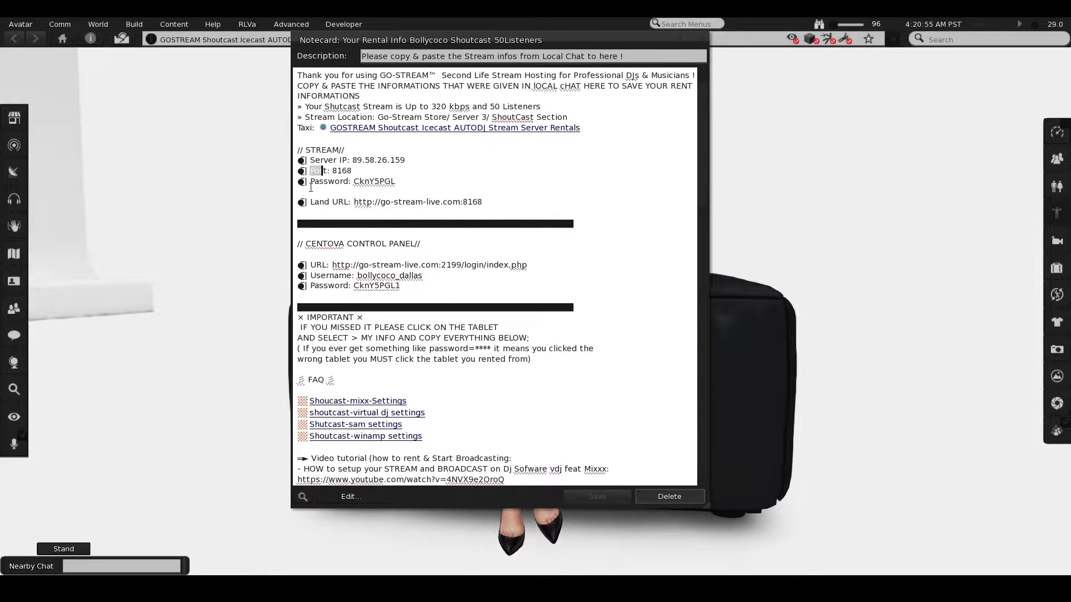
{"action": "left_click", "coordinate": [630, 587]}
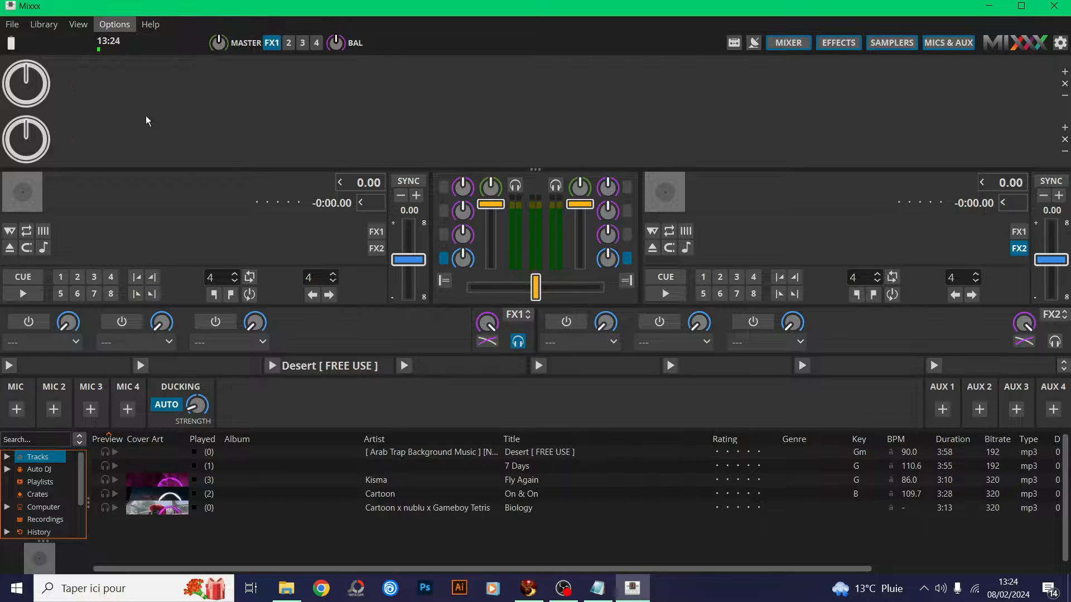
In Sound Hardware preferences, assign Microphone (3- KLIM Talk), channel 1, to Microphone 1.
{"action": "left_click", "coordinate": [114, 24]}
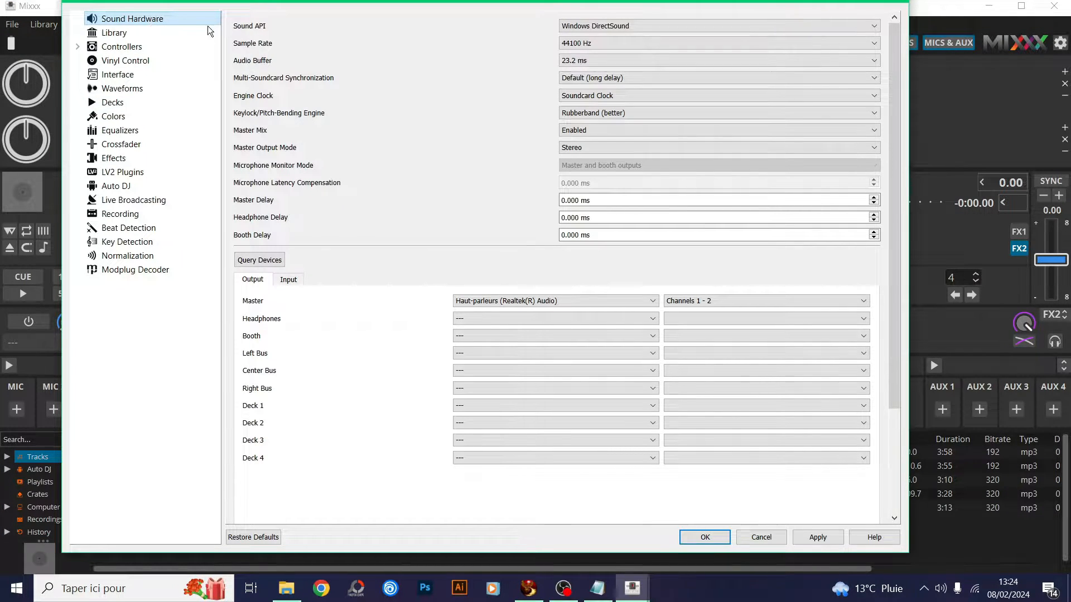
{"action": "mouse_move", "coordinate": [554, 13]}
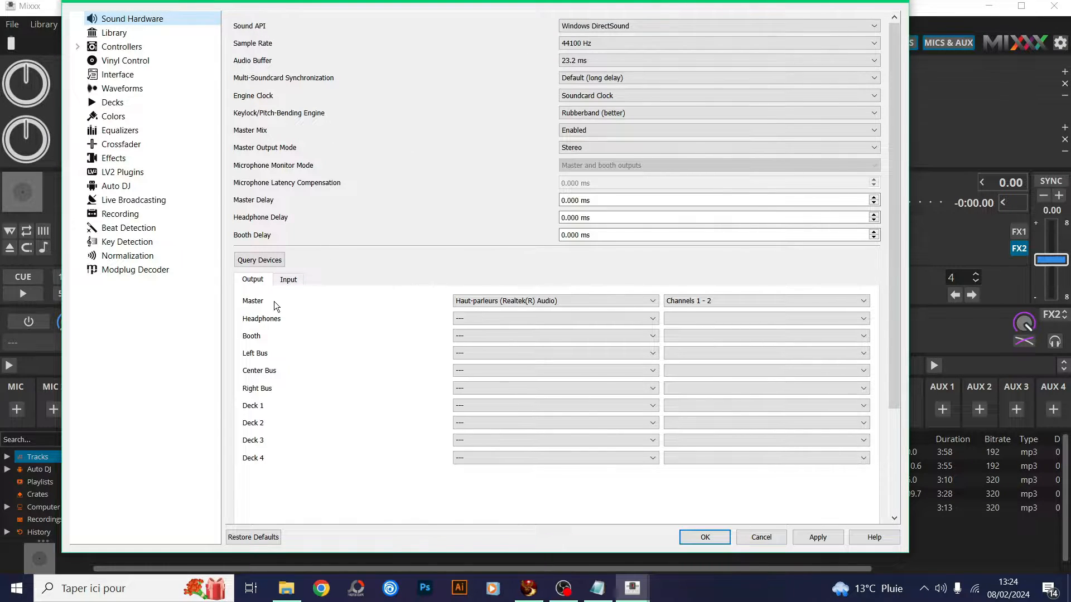
{"action": "left_click", "coordinate": [288, 279]}
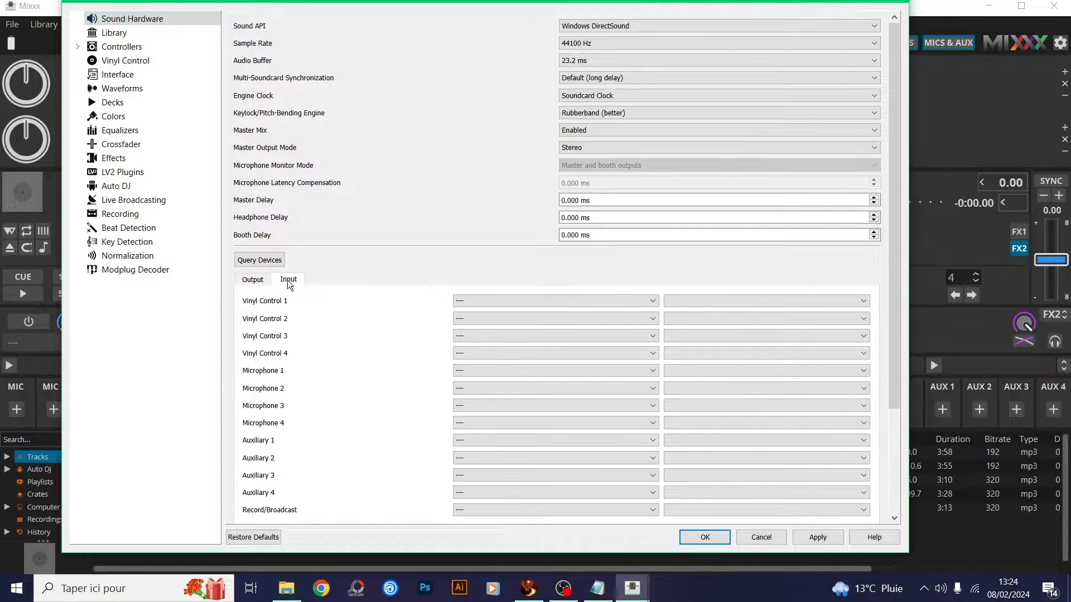
{"action": "left_click", "coordinate": [253, 279]}
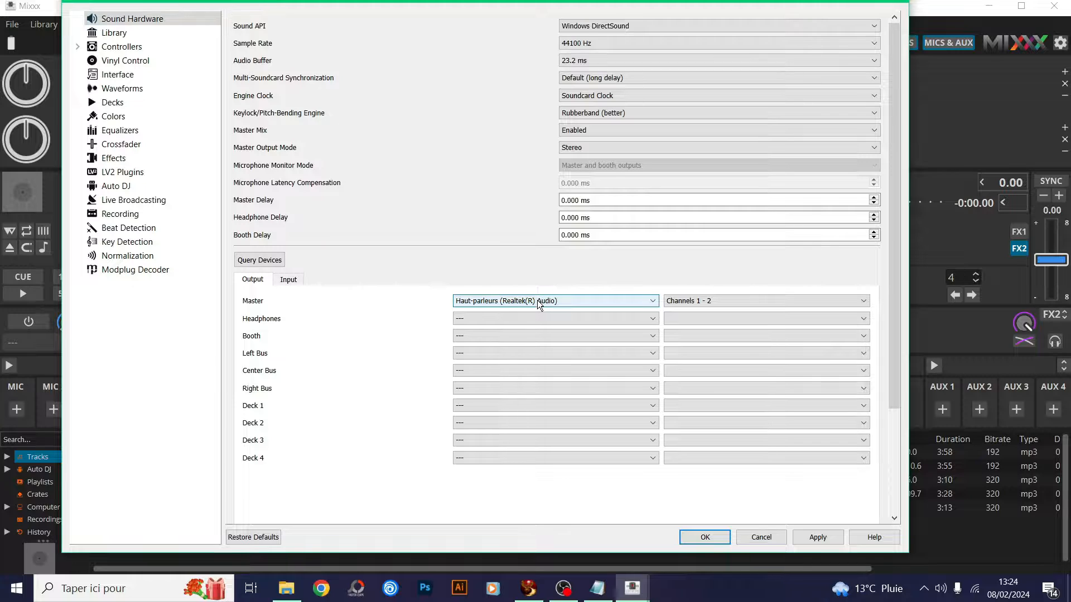
{"action": "left_click", "coordinate": [287, 280]}
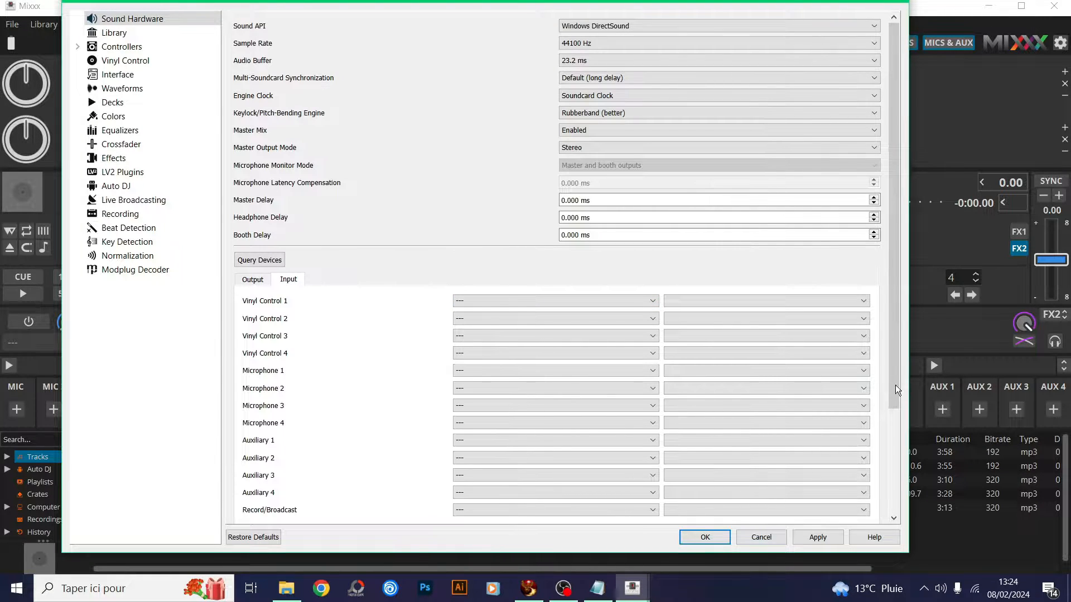
{"action": "scroll", "scroll_direction": "down", "scroll_amount": 3}
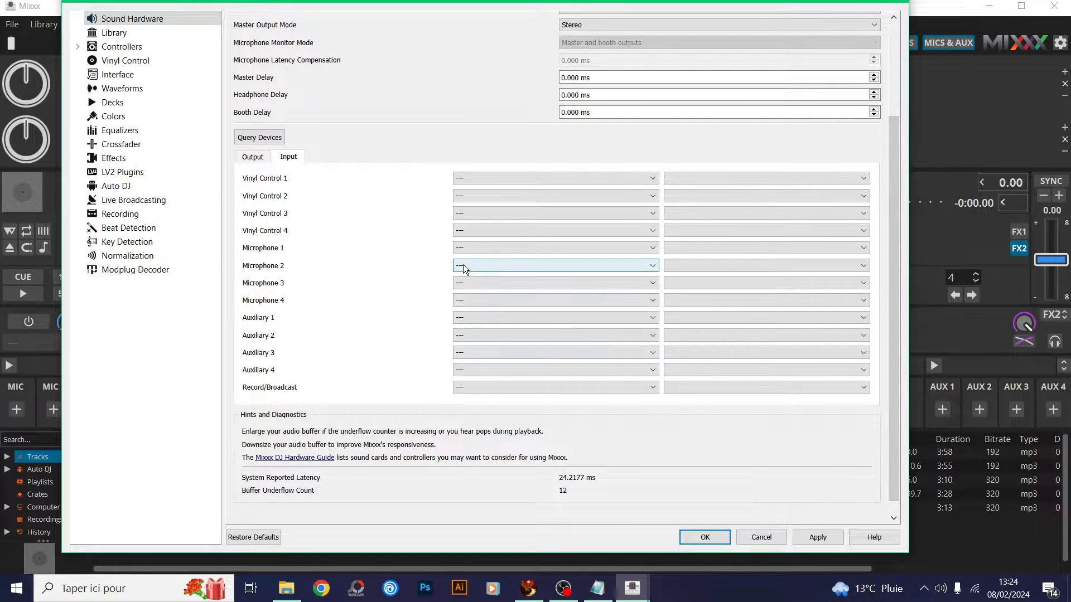
{"action": "left_click", "coordinate": [554, 247]}
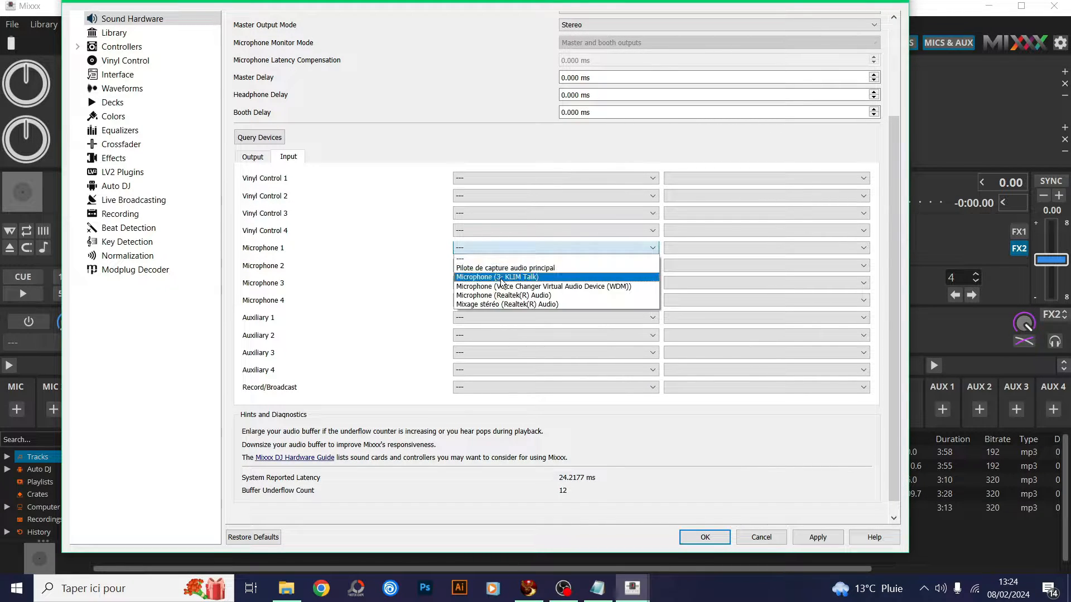
{"action": "left_click", "coordinate": [497, 276]}
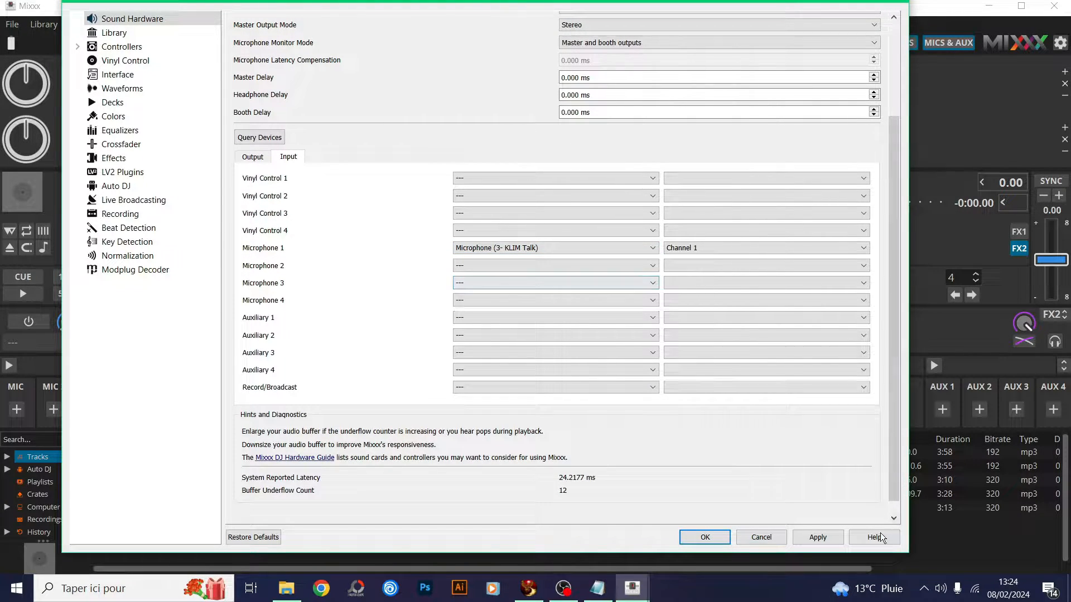
{"action": "left_click", "coordinate": [817, 538]}
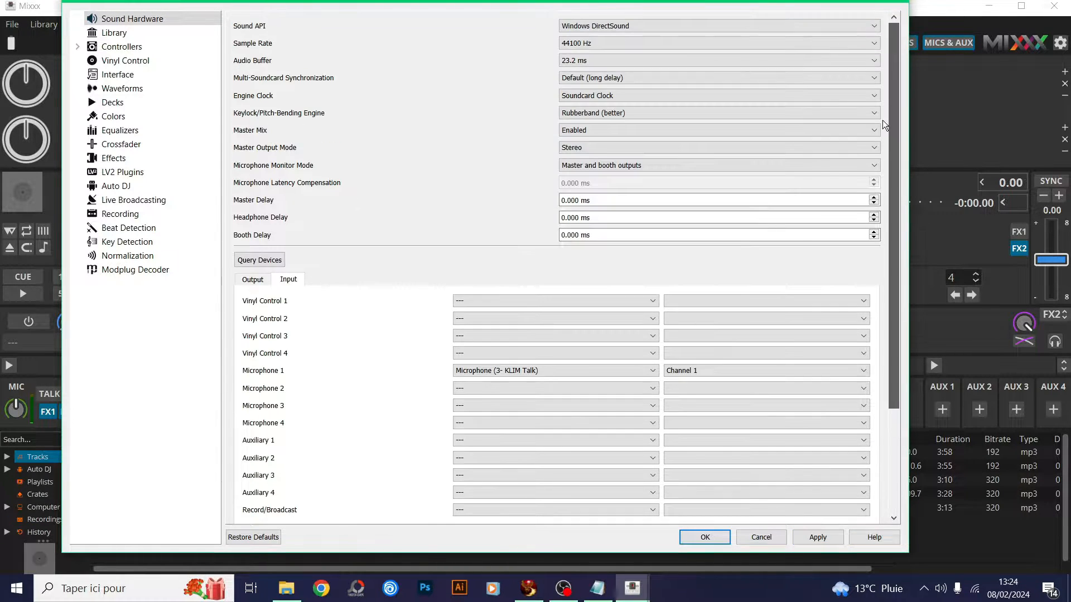
Choose Shoutcast 1 as the Live Broadcasting type and edit the mount point to /stream.
{"action": "left_click", "coordinate": [133, 200]}
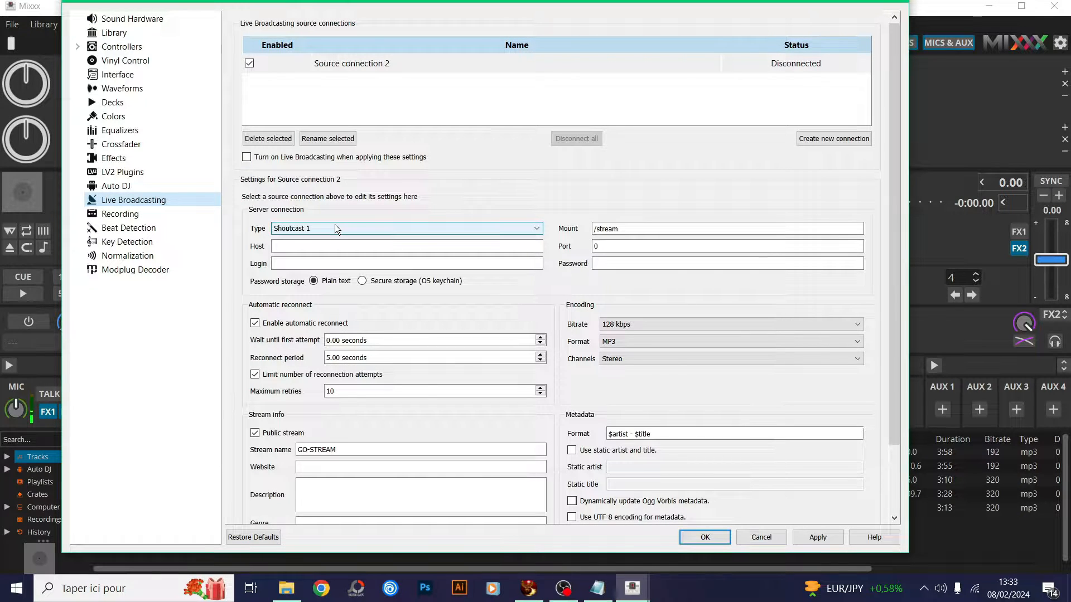
{"action": "left_click", "coordinate": [406, 228]}
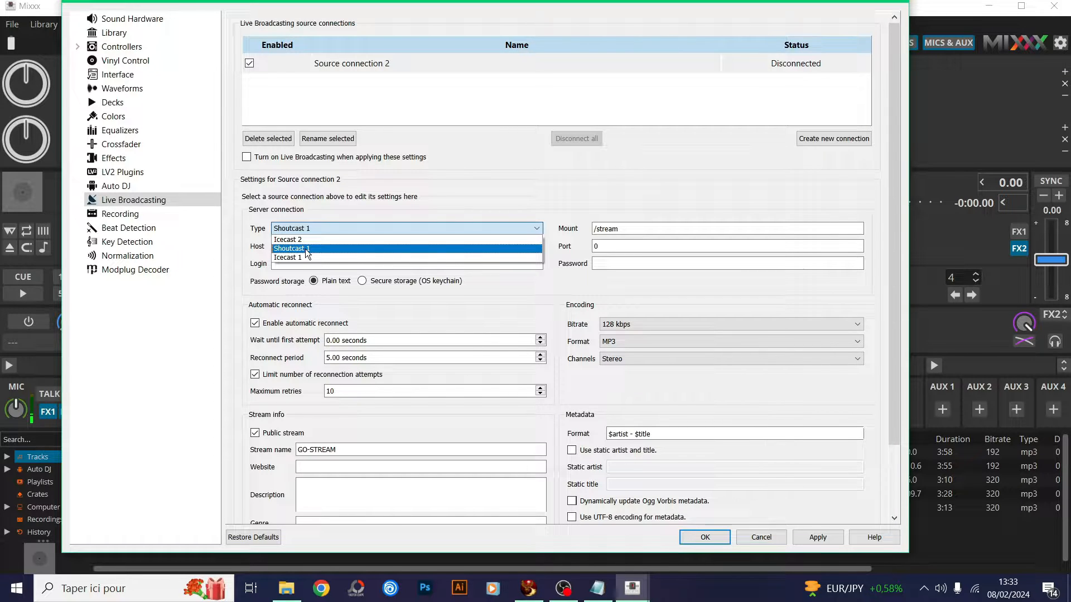
{"action": "left_click", "coordinate": [292, 247]}
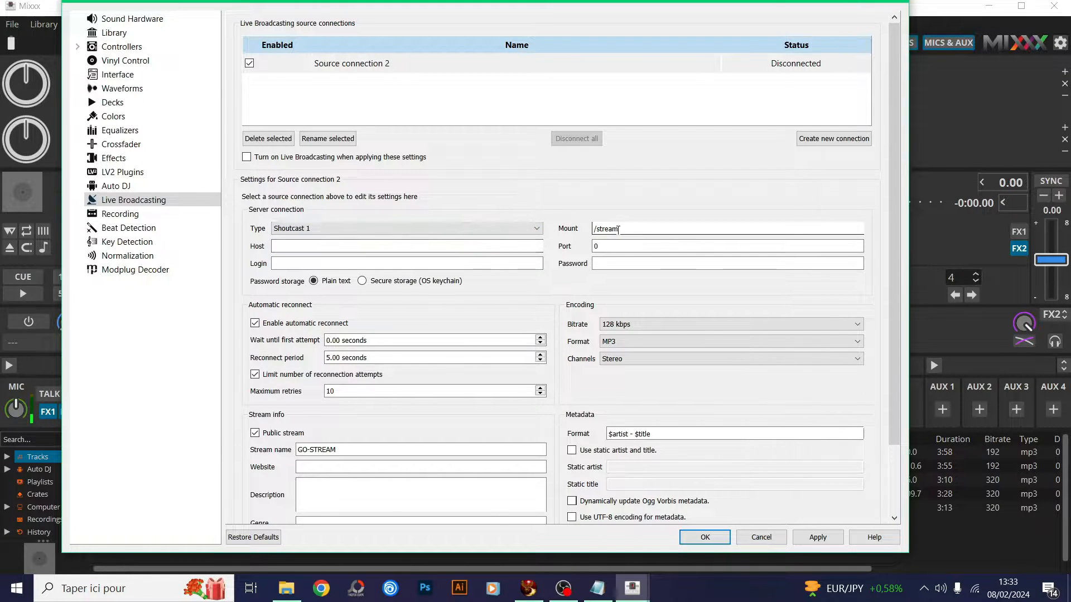
{"action": "double_click", "coordinate": [606, 228]}
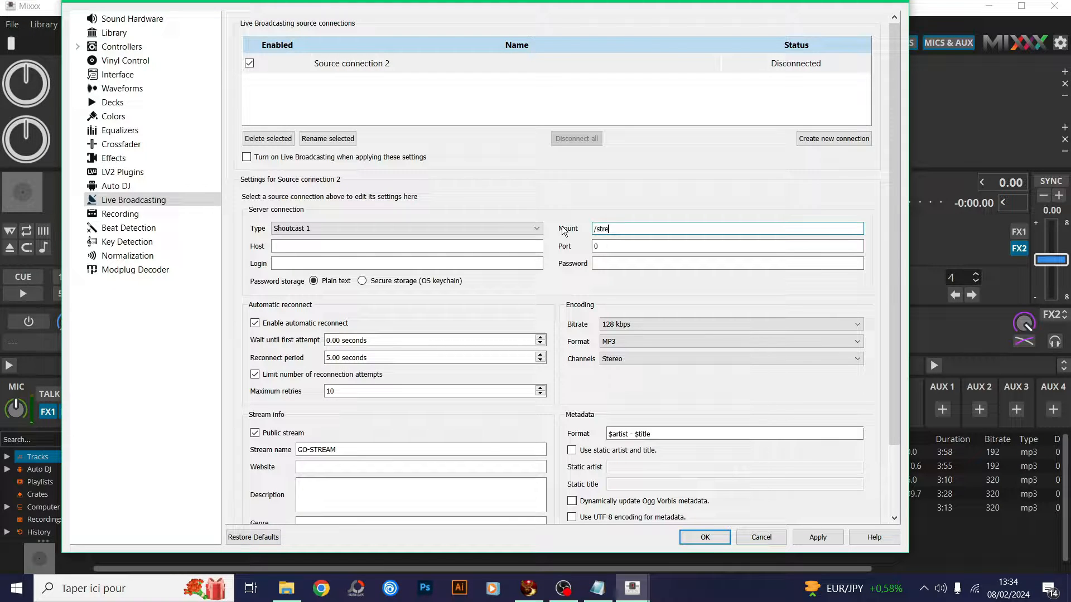
{"action": "type", "text": "am"}
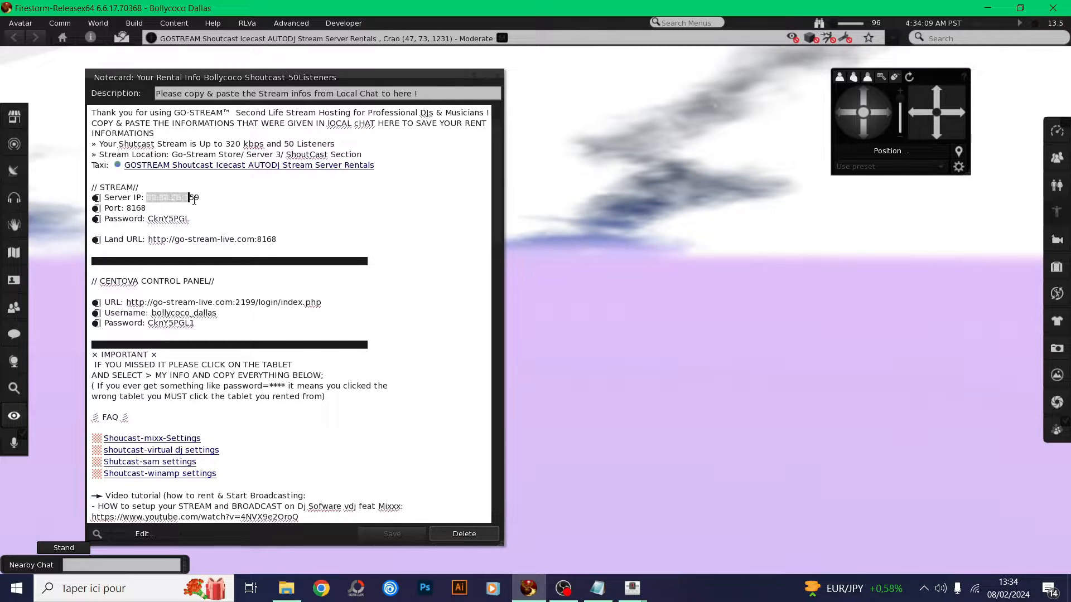
{"action": "mouse_move", "coordinate": [629, 588]}
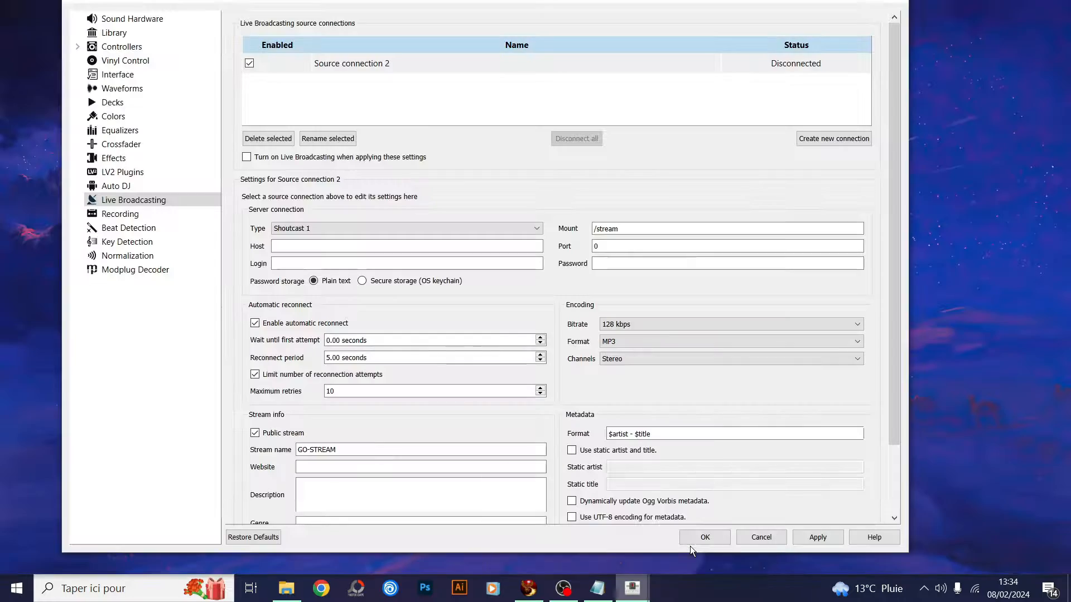
Enter host 89.58.26.159 and port 8168 for the Shoutcast connection.
{"action": "left_click", "coordinate": [407, 246]}
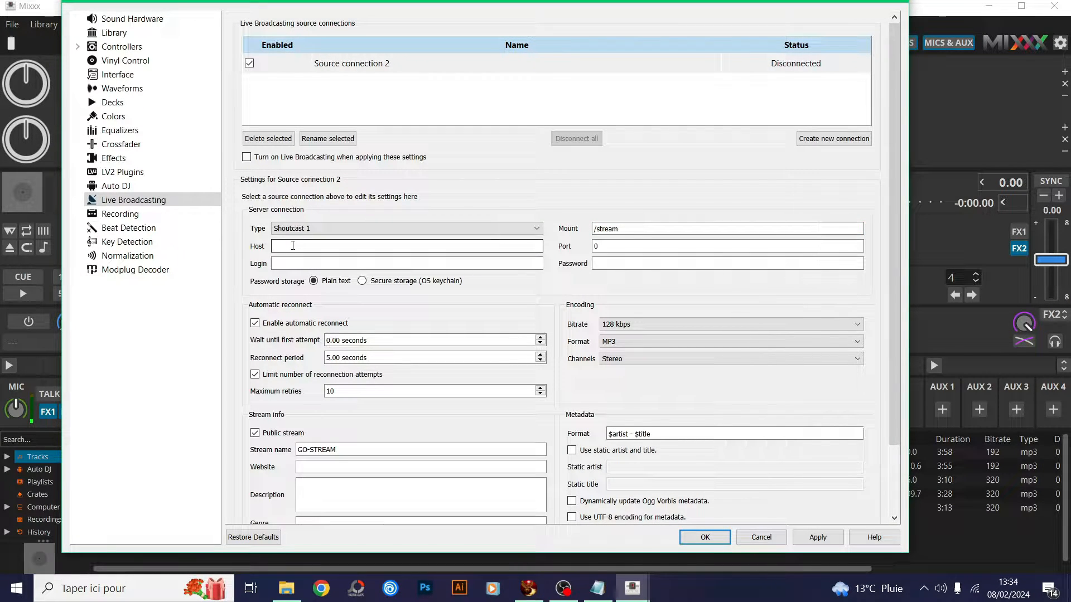
{"action": "type", "text": "89.58.26.159"}
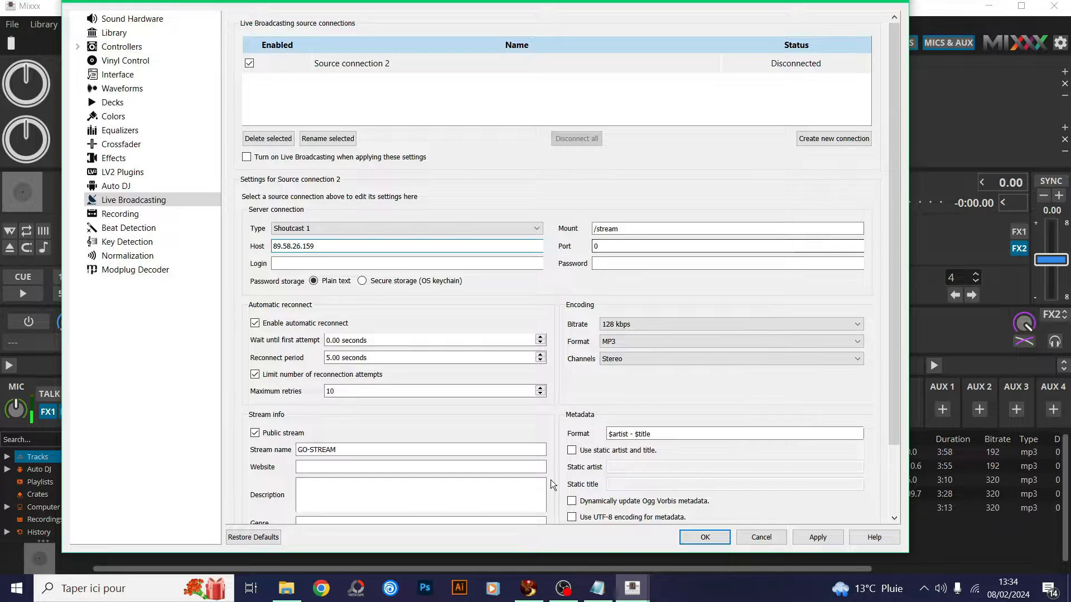
{"action": "left_click", "coordinate": [528, 587]}
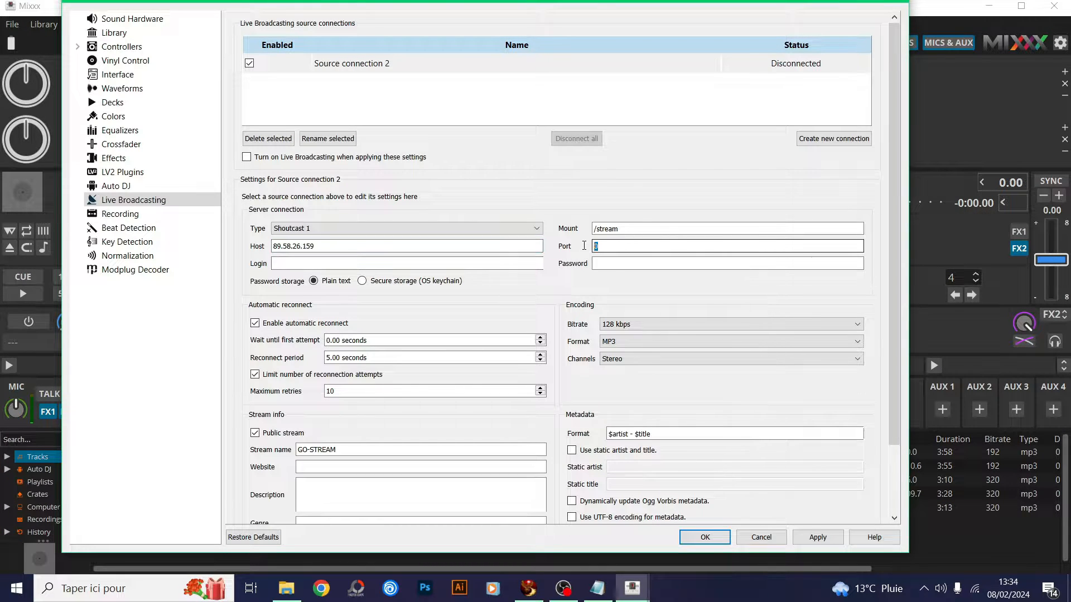
{"action": "type", "text": "8168"}
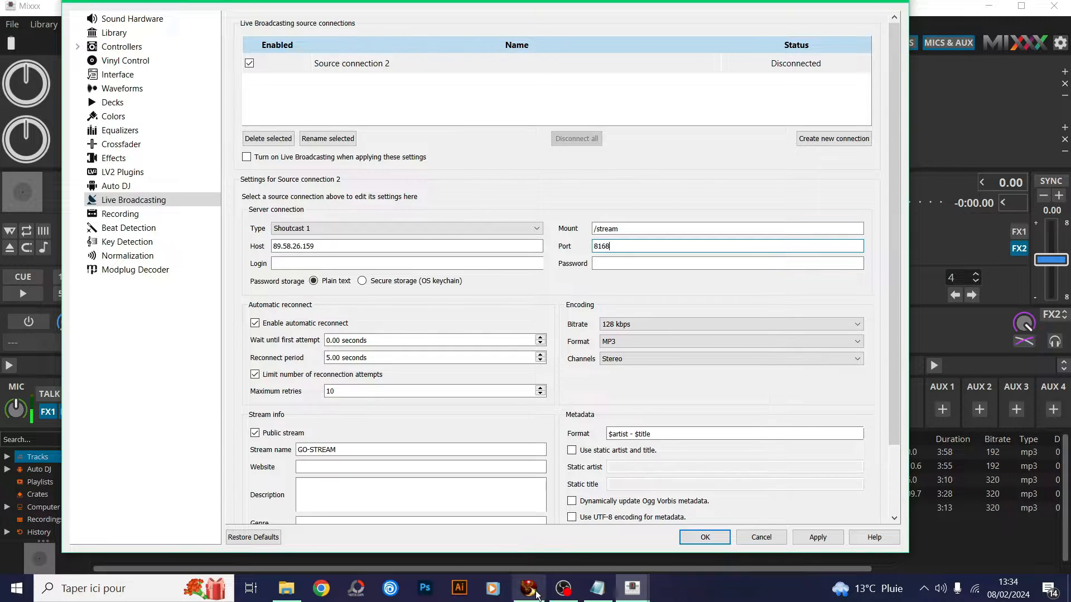
{"action": "left_click", "coordinate": [528, 588]}
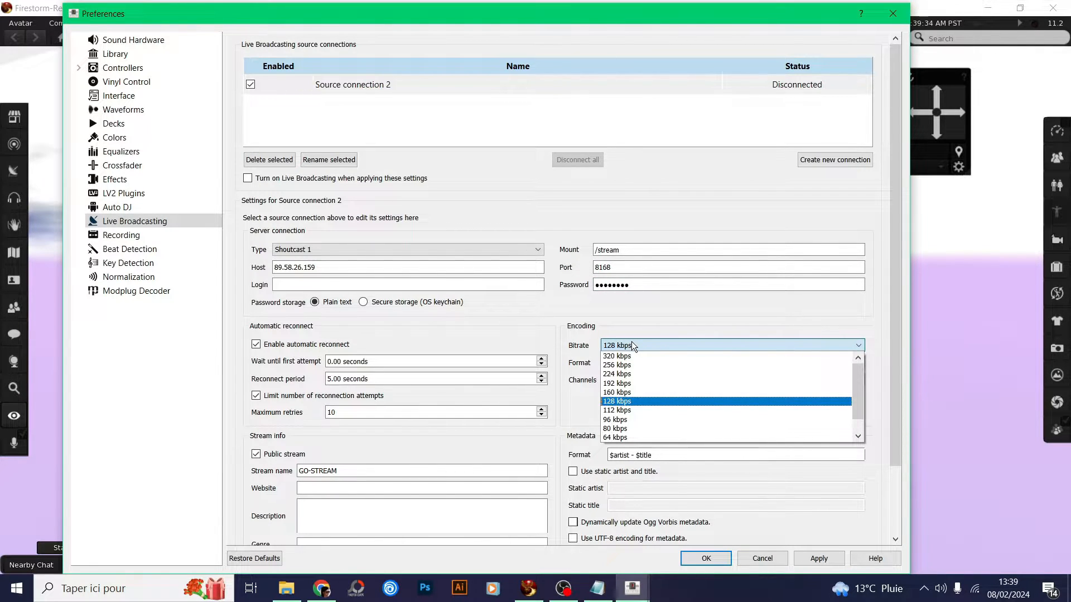
{"action": "mouse_move", "coordinate": [626, 366]}
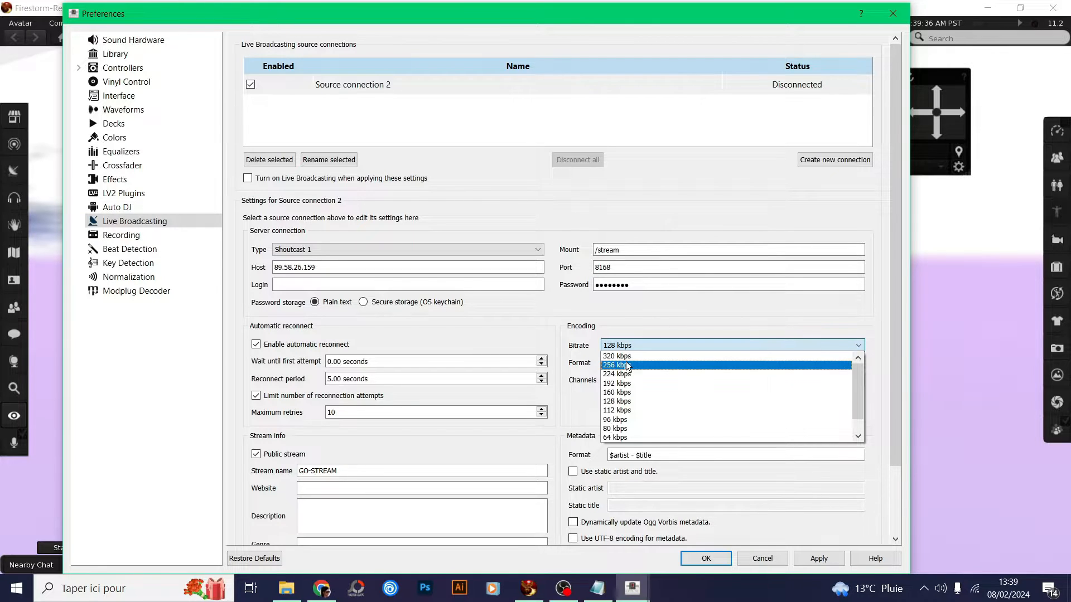
{"action": "mouse_move", "coordinate": [616, 355]}
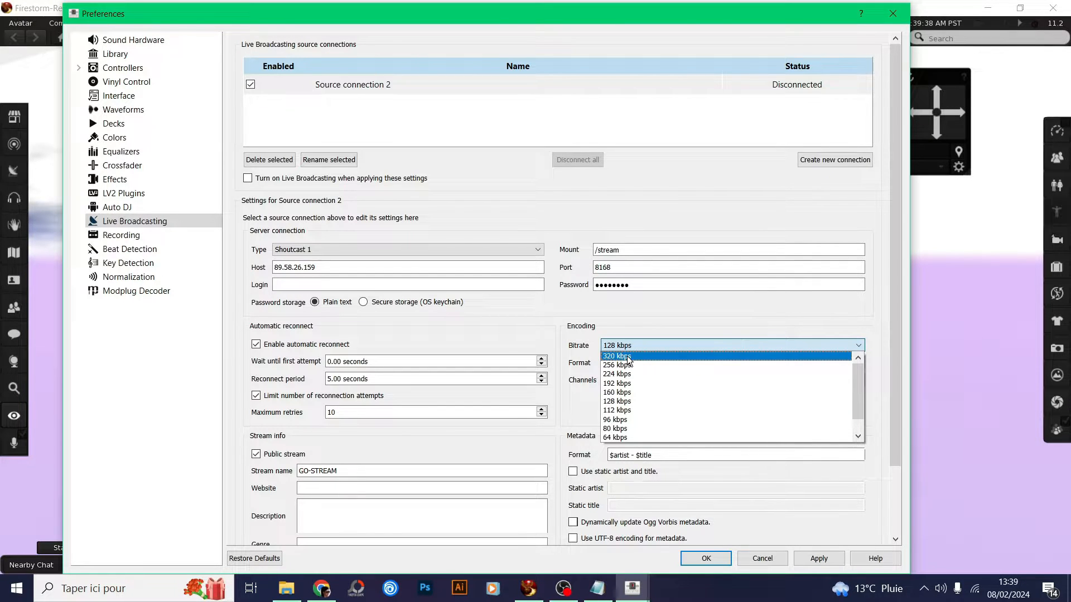
Settle the stream bitrate at 128 kbps after briefly trying 320 kbps.
{"action": "left_click", "coordinate": [616, 356]}
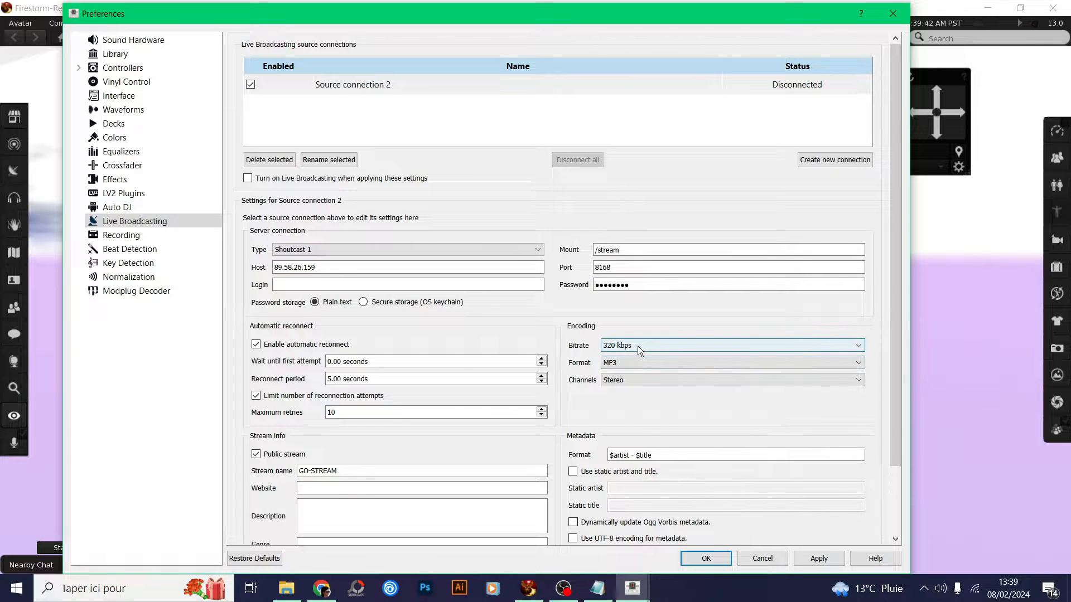
{"action": "left_click", "coordinate": [727, 345]}
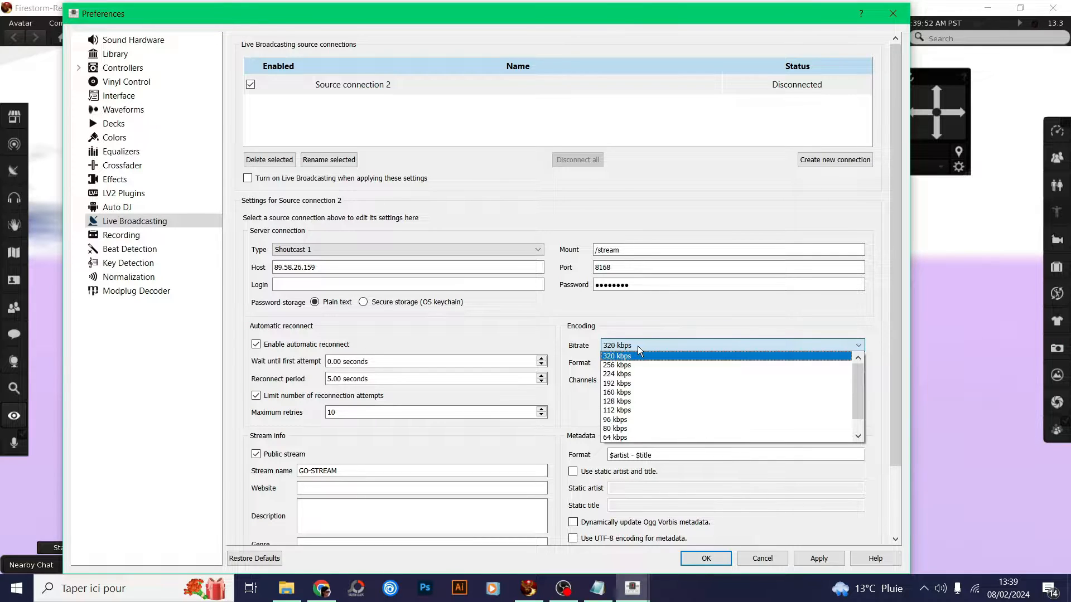
{"action": "left_click", "coordinate": [617, 400]}
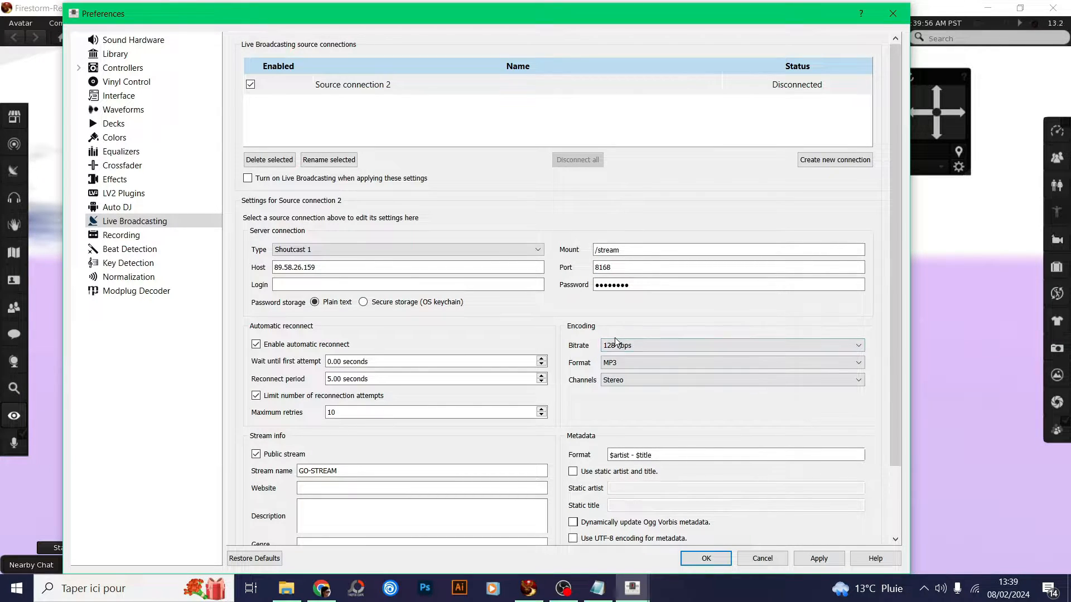
{"action": "left_click", "coordinate": [730, 345]}
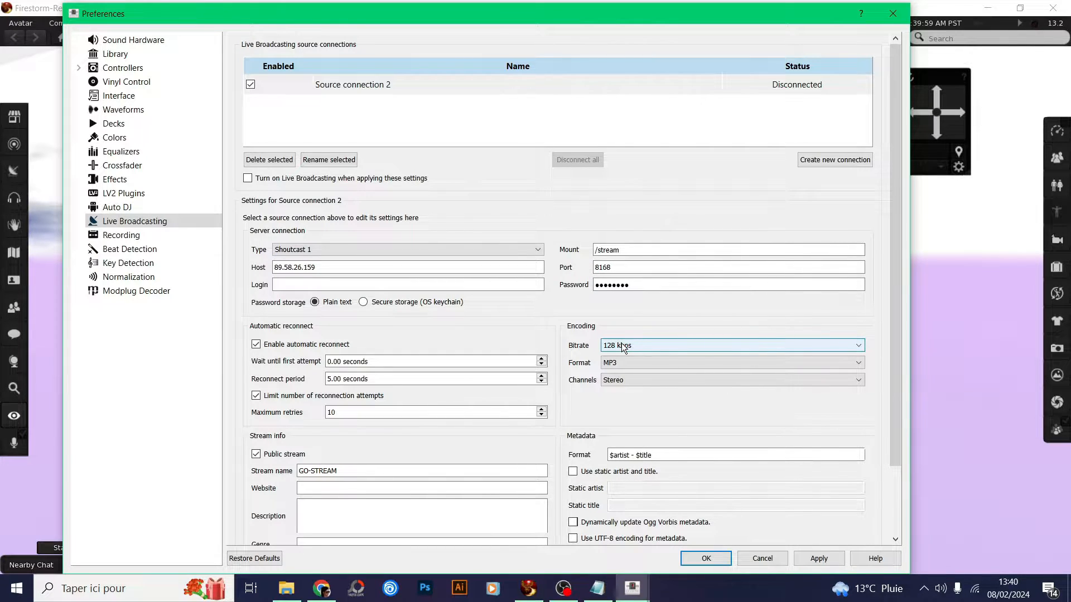
{"action": "left_click", "coordinate": [731, 345]}
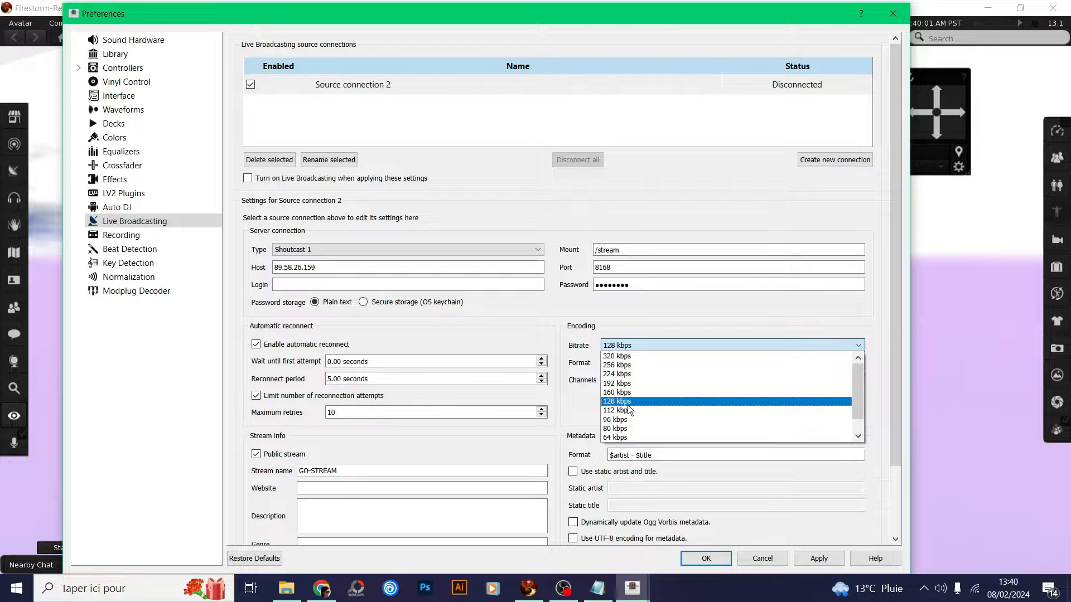
{"action": "left_click", "coordinate": [616, 400]}
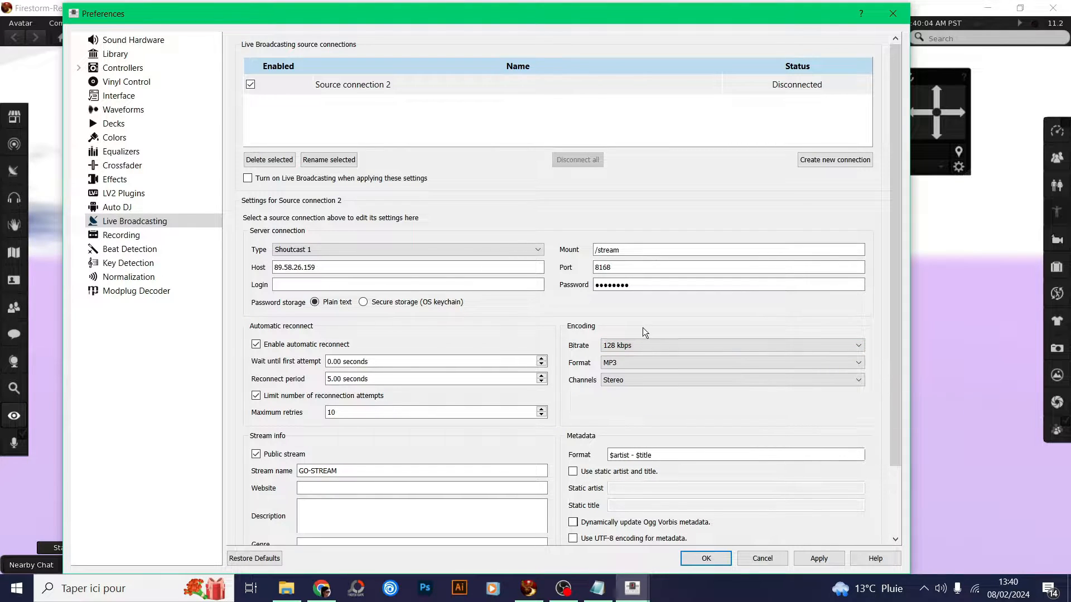
{"action": "left_click", "coordinate": [730, 344]}
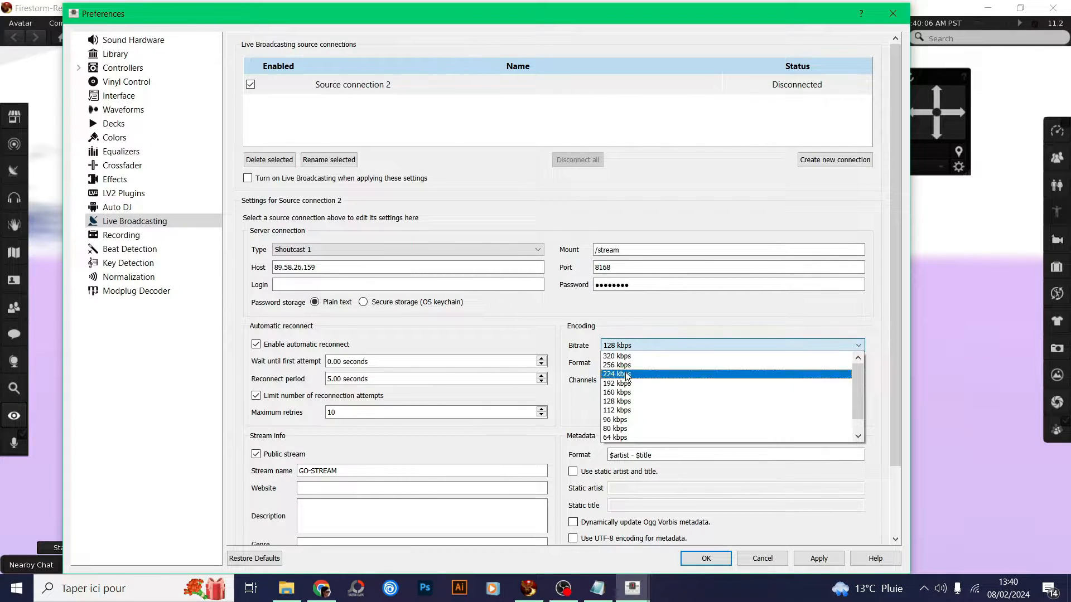
{"action": "mouse_move", "coordinate": [617, 356]}
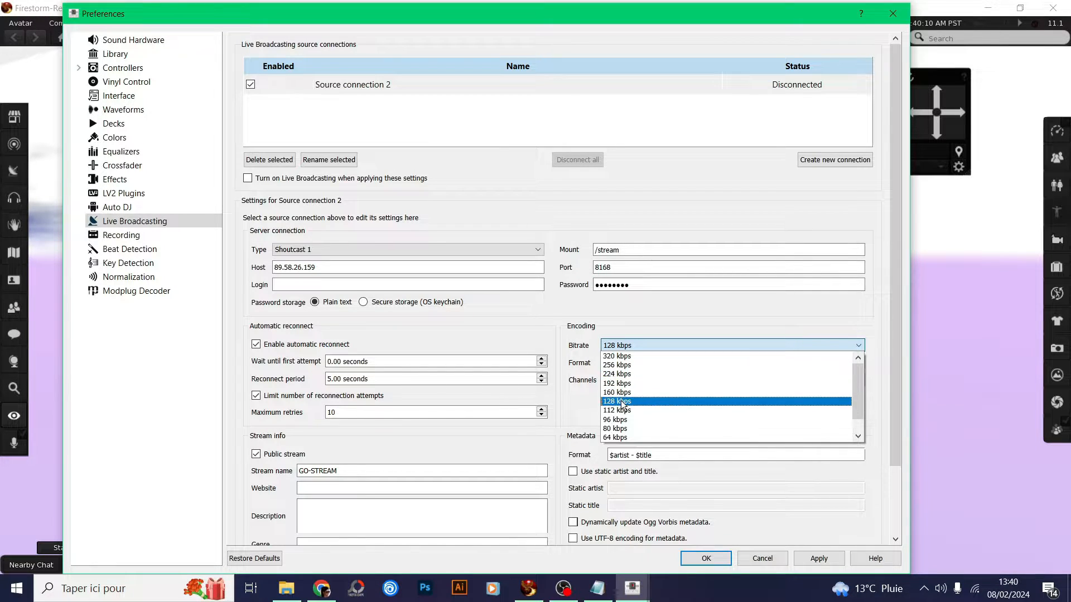
{"action": "left_click", "coordinate": [616, 402]}
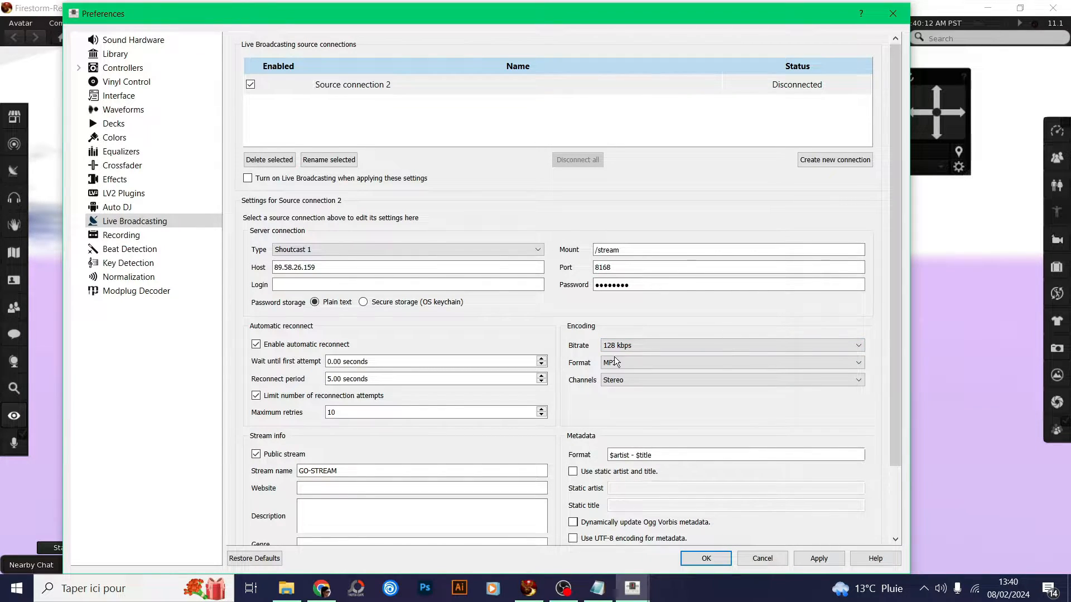
Keep MP3 as the stream format and Stereo as the channel mode.
{"action": "left_click", "coordinate": [731, 362]}
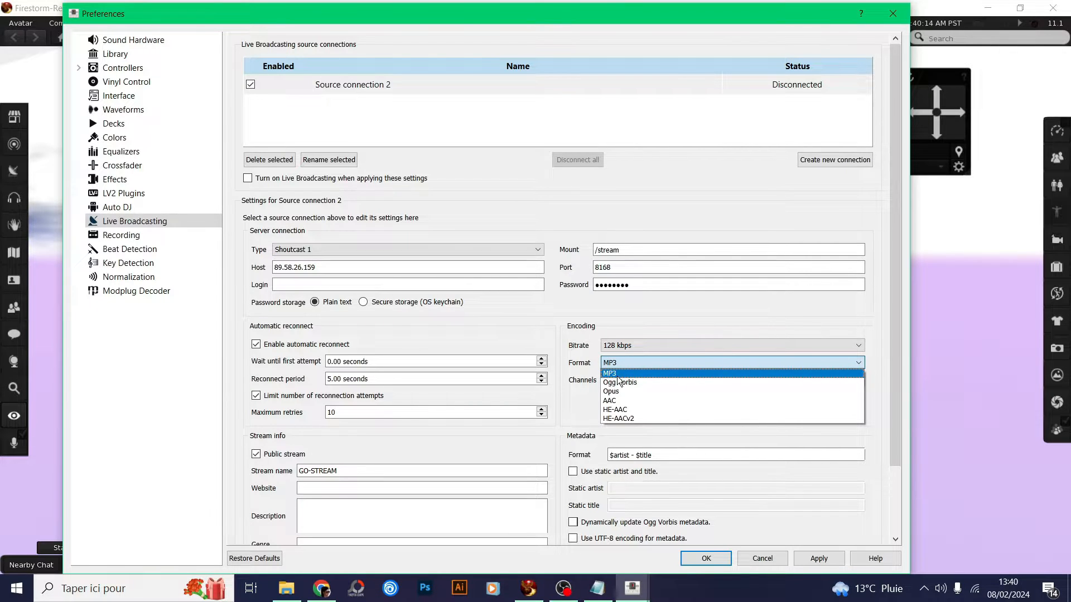
{"action": "mouse_move", "coordinate": [626, 391]}
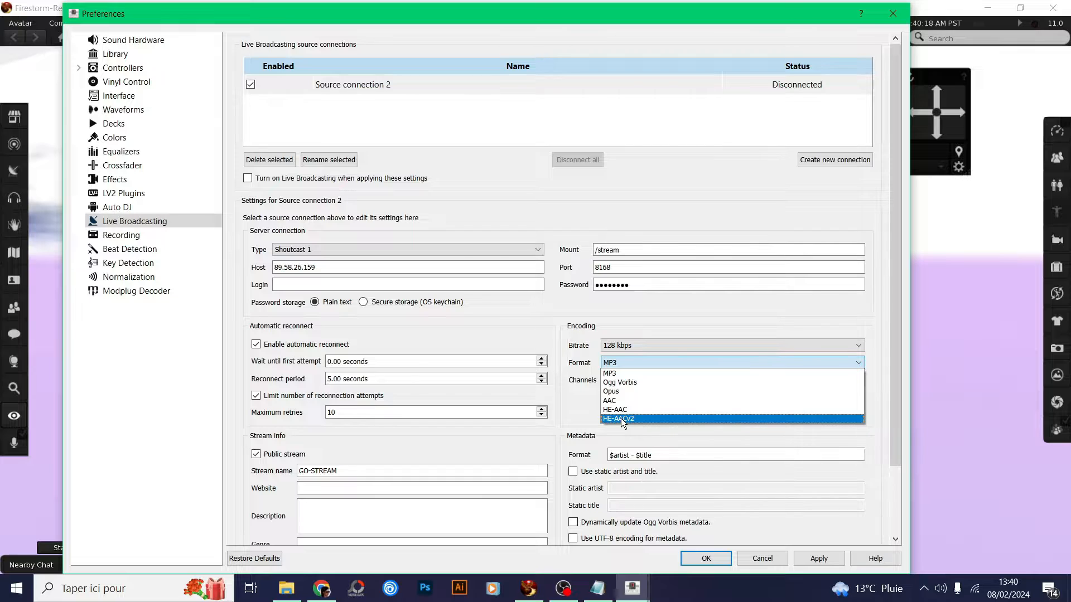
{"action": "mouse_move", "coordinate": [608, 373]}
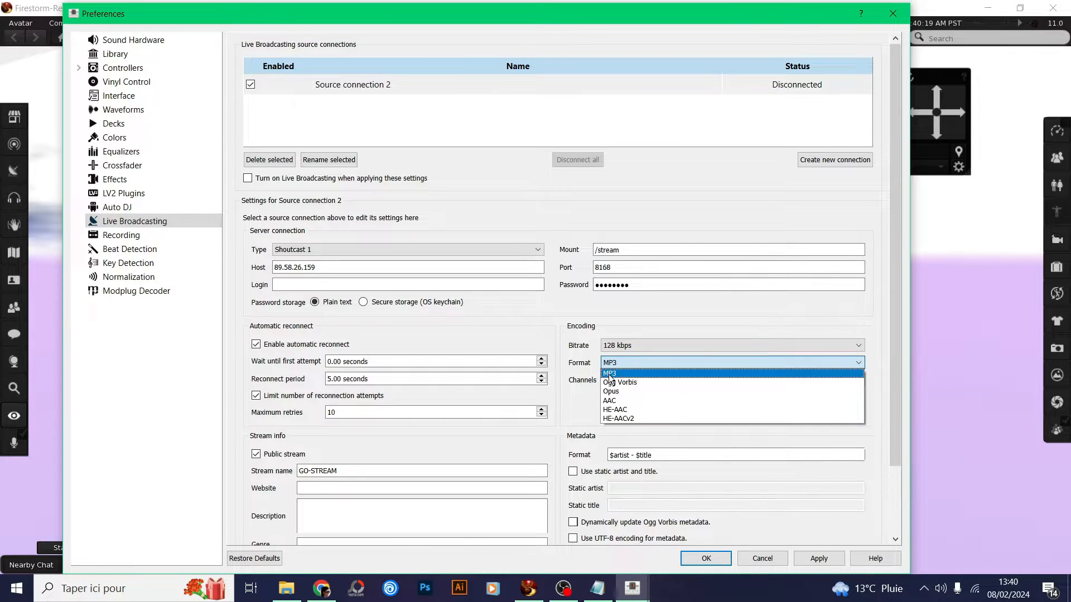
{"action": "left_click", "coordinate": [608, 372]}
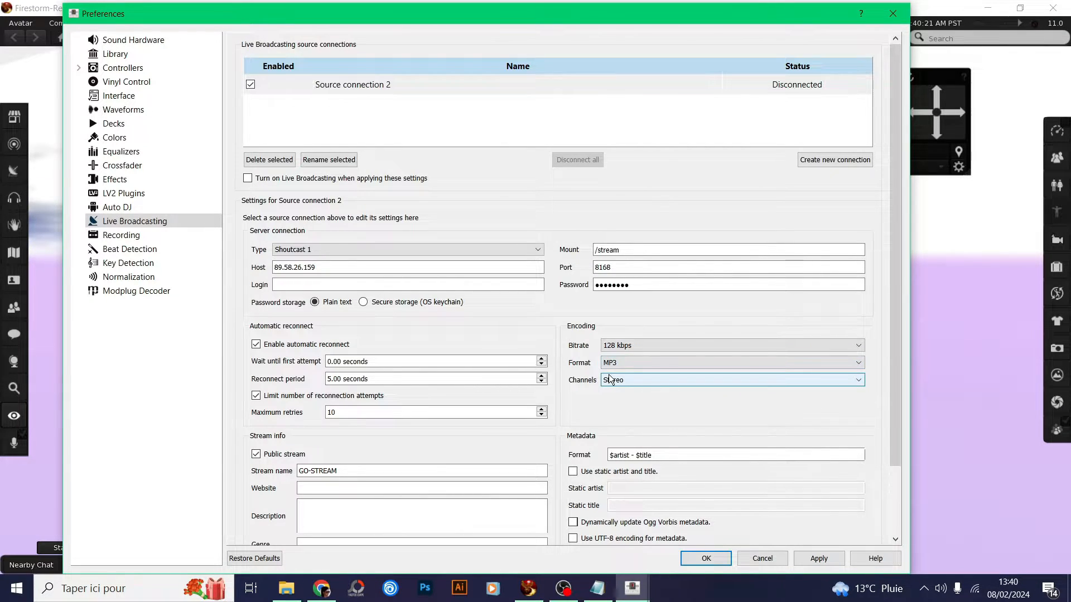
{"action": "left_click", "coordinate": [730, 379]}
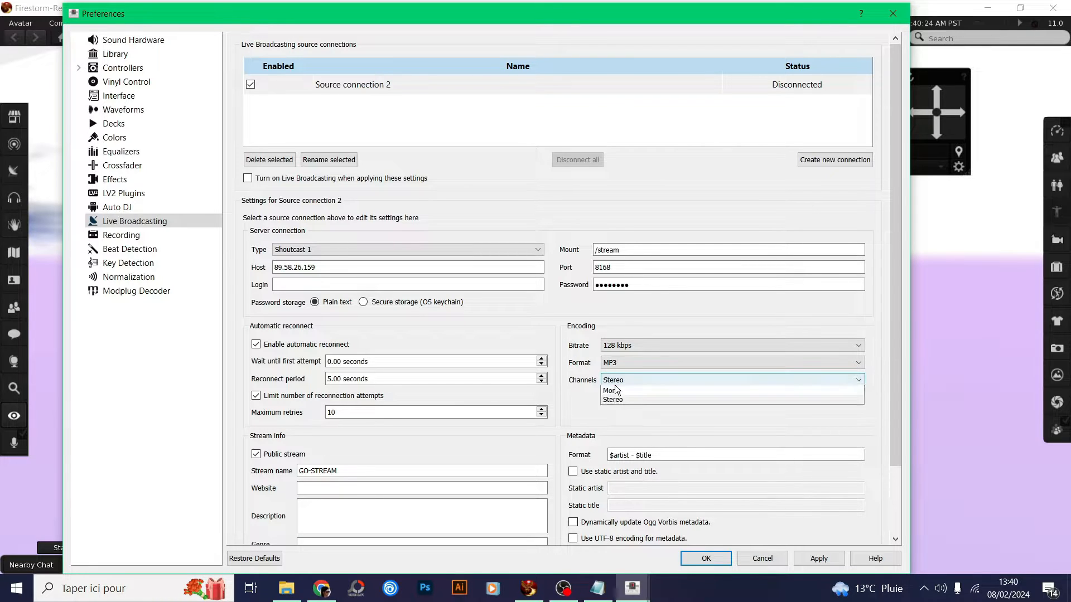
{"action": "left_click", "coordinate": [613, 400]}
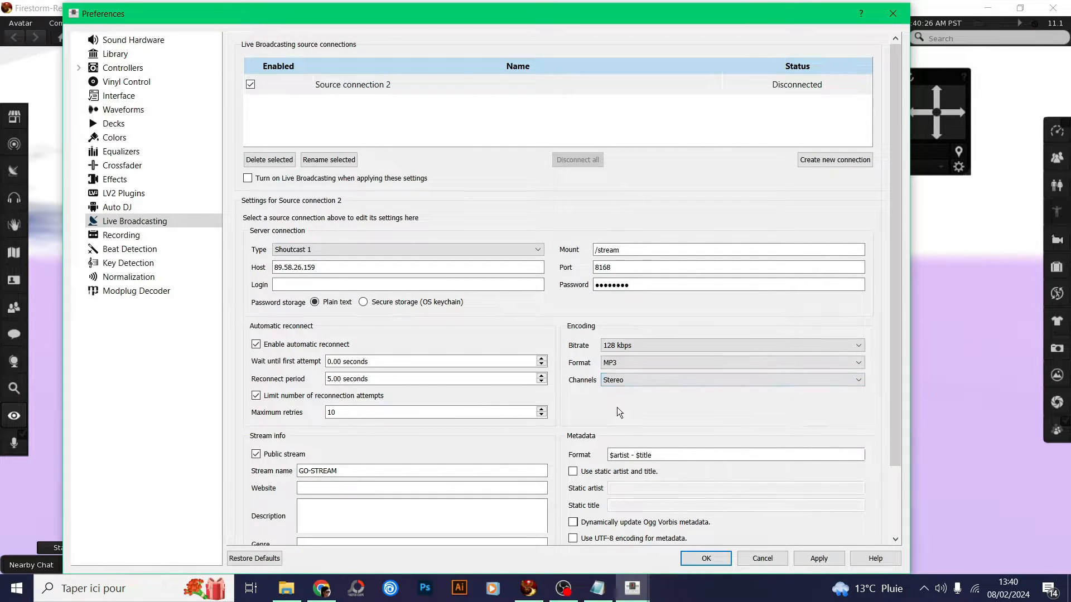
Confirm the broadcasting settings with stream name GO-STREAM and close Preferences.
{"action": "left_click", "coordinate": [421, 471]}
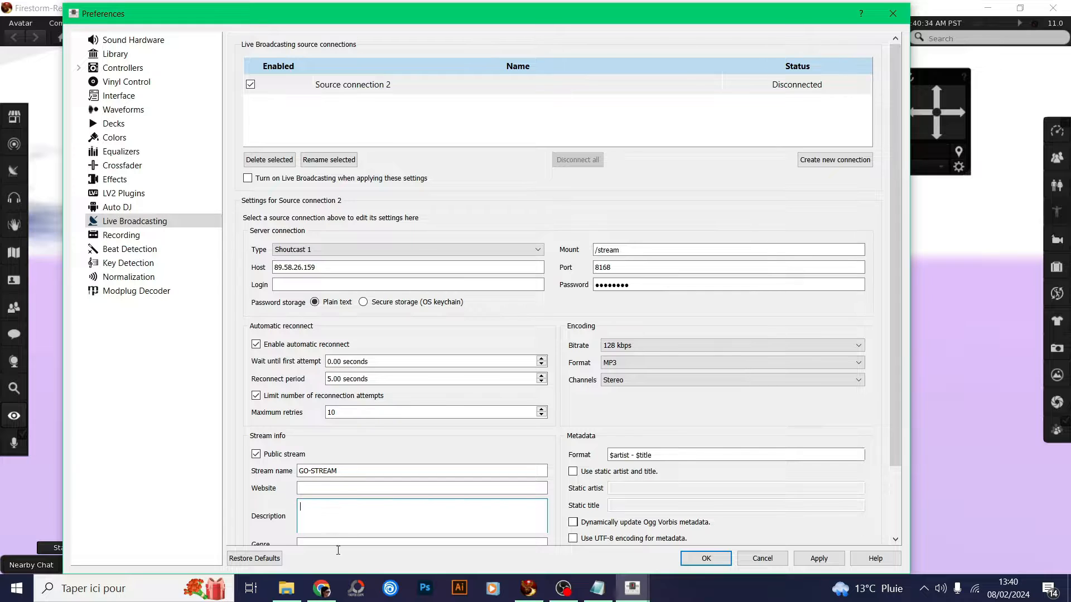
{"action": "scroll", "scroll_direction": "down", "scroll_amount": 3}
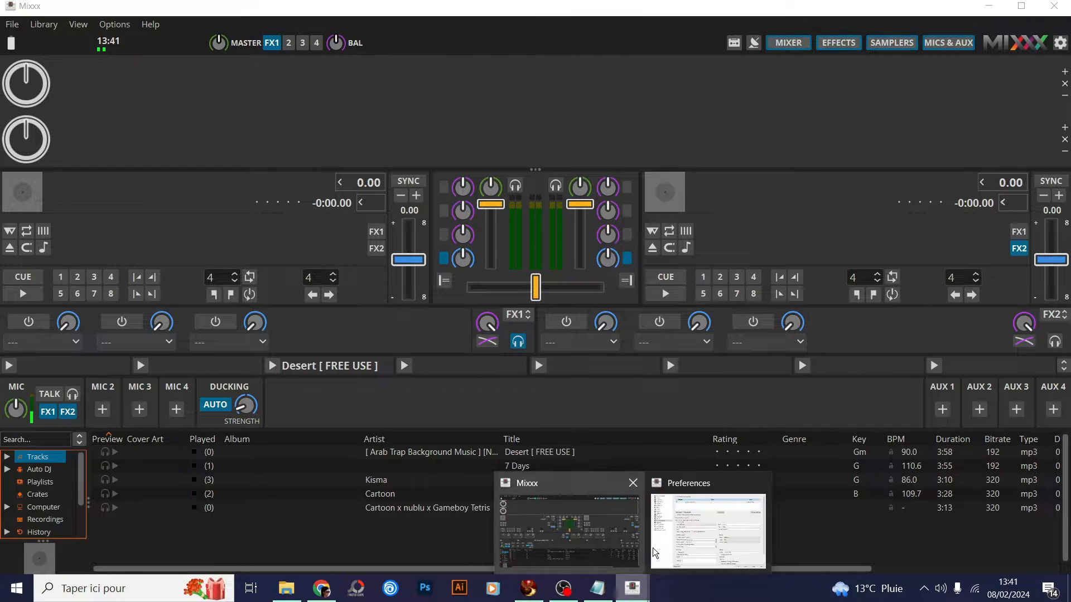
{"action": "left_click", "coordinate": [706, 529]}
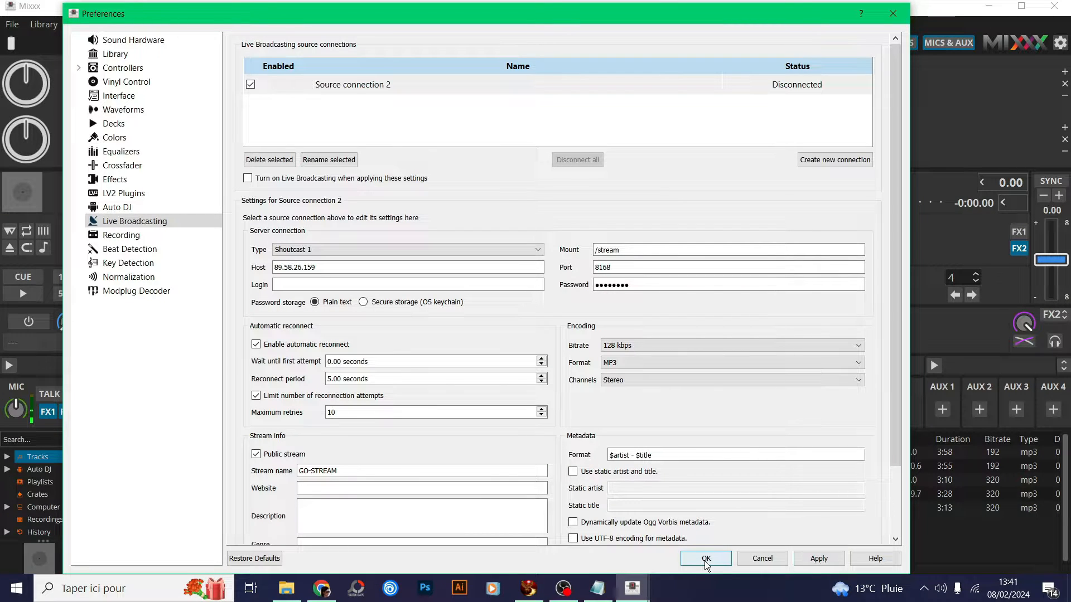
{"action": "left_click", "coordinate": [705, 559]}
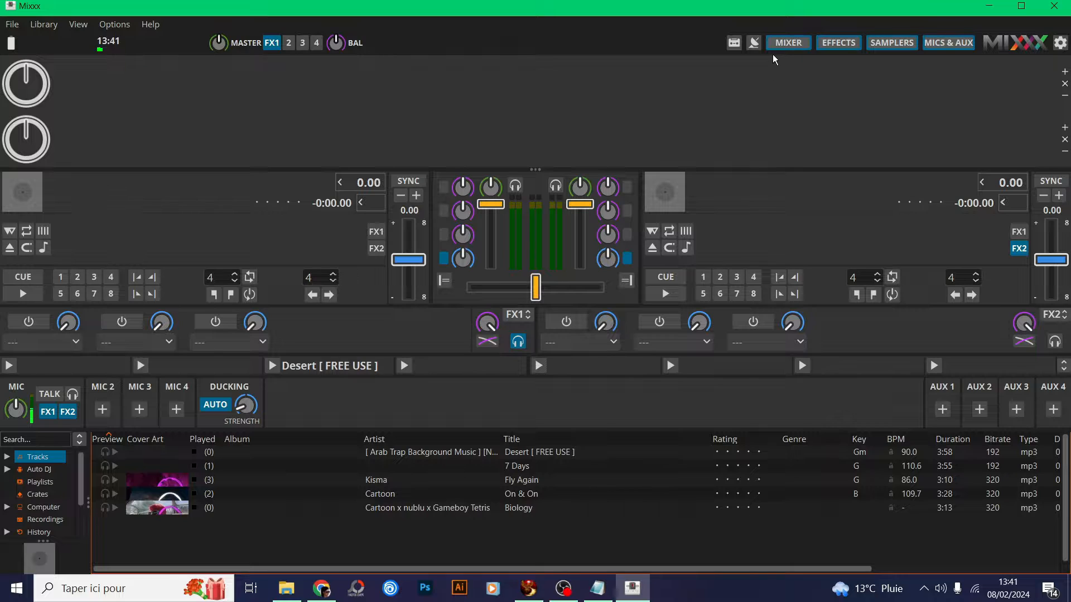
{"action": "left_click", "coordinate": [754, 42]}
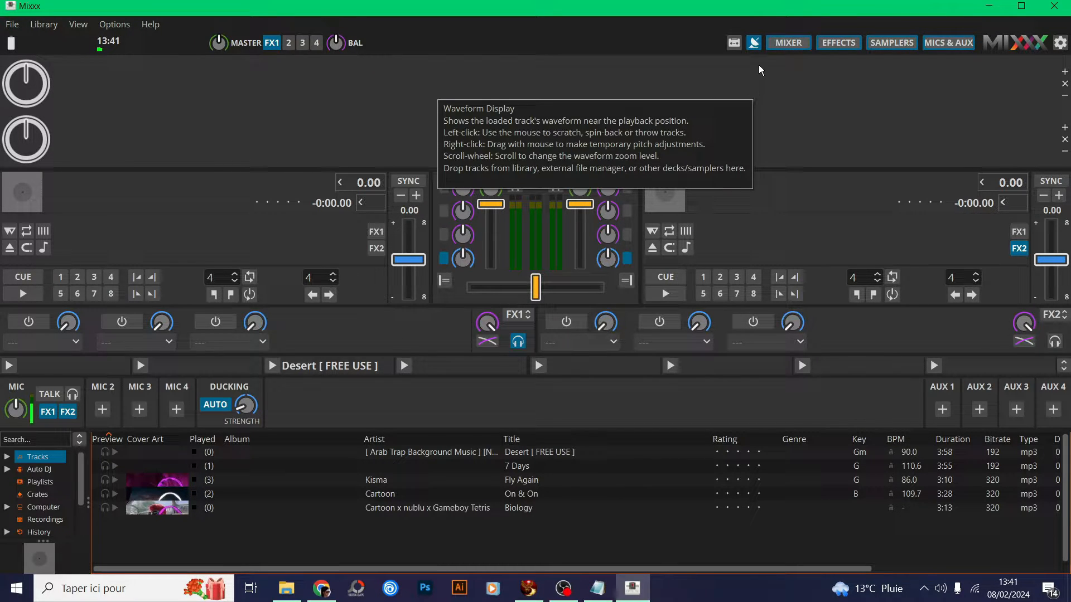
{"action": "mouse_move", "coordinate": [753, 43]}
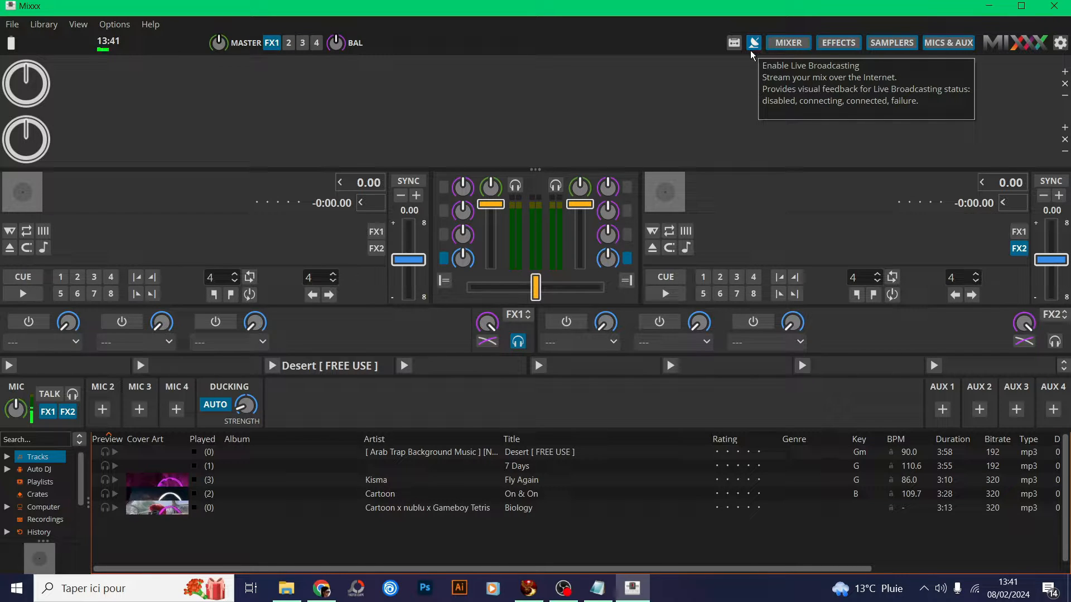
{"action": "mouse_move", "coordinate": [754, 54]}
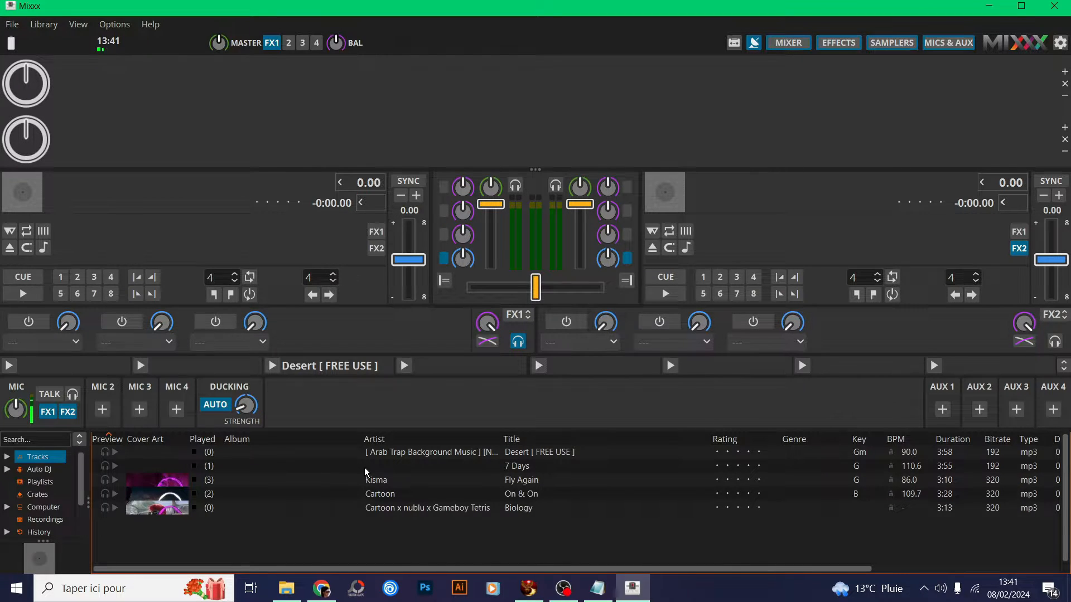
Load Kisma's 'Fly Again' onto deck 1, then play, pause, resume and pause it.
{"action": "left_click", "coordinate": [376, 480]}
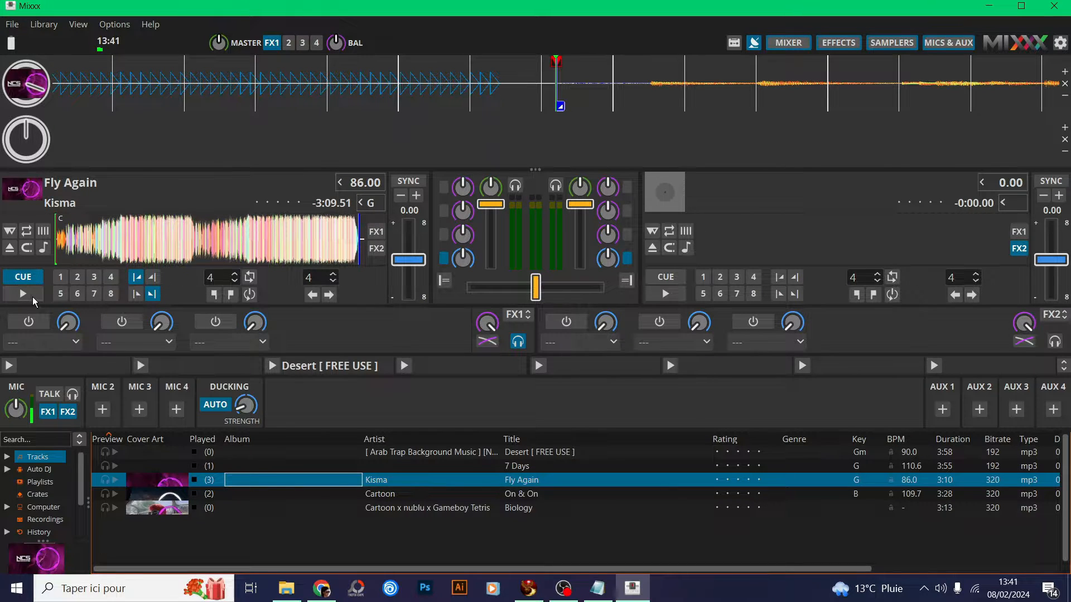
{"action": "left_click", "coordinate": [22, 294]}
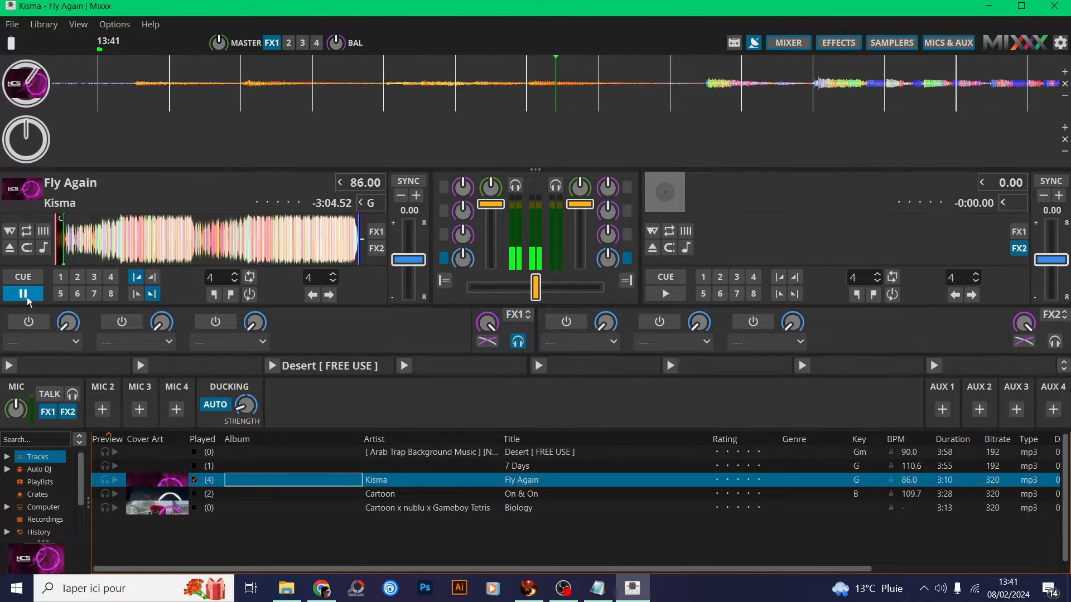
{"action": "left_click", "coordinate": [23, 293]}
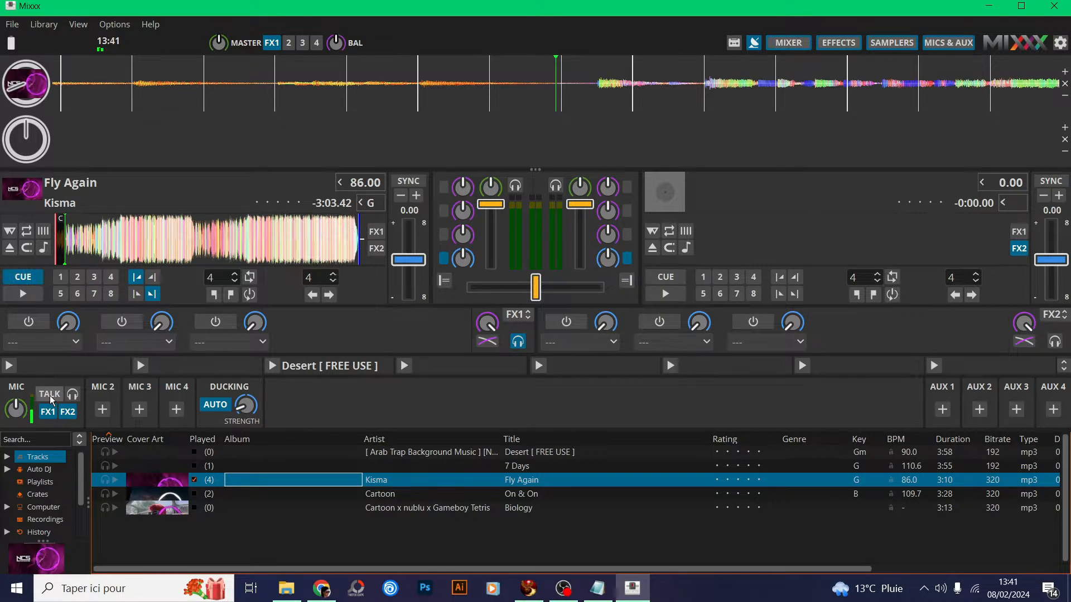
{"action": "left_click", "coordinate": [48, 394]}
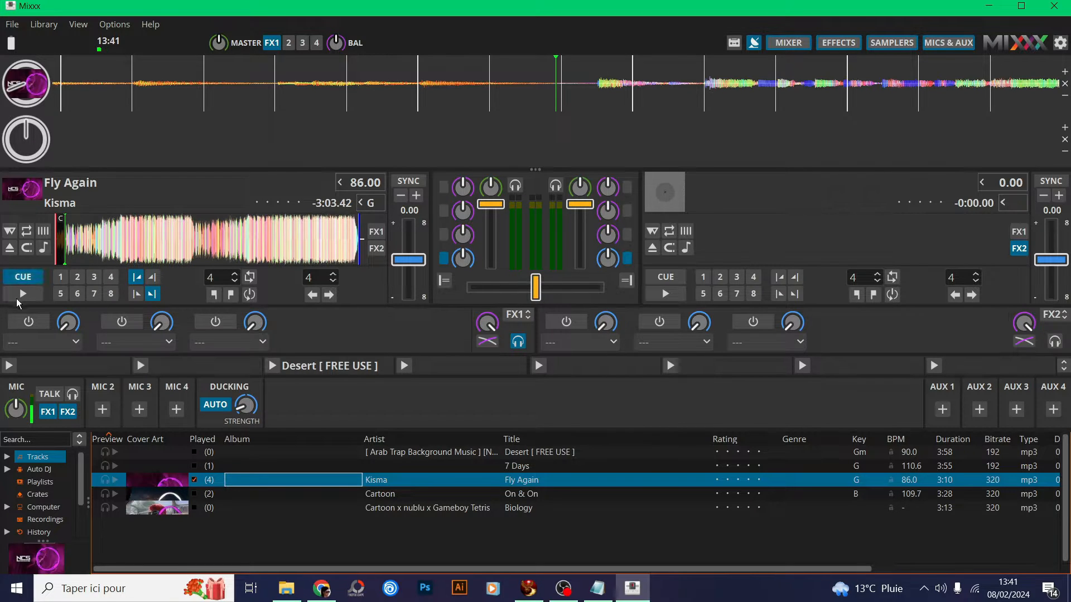
{"action": "left_click", "coordinate": [16, 294]}
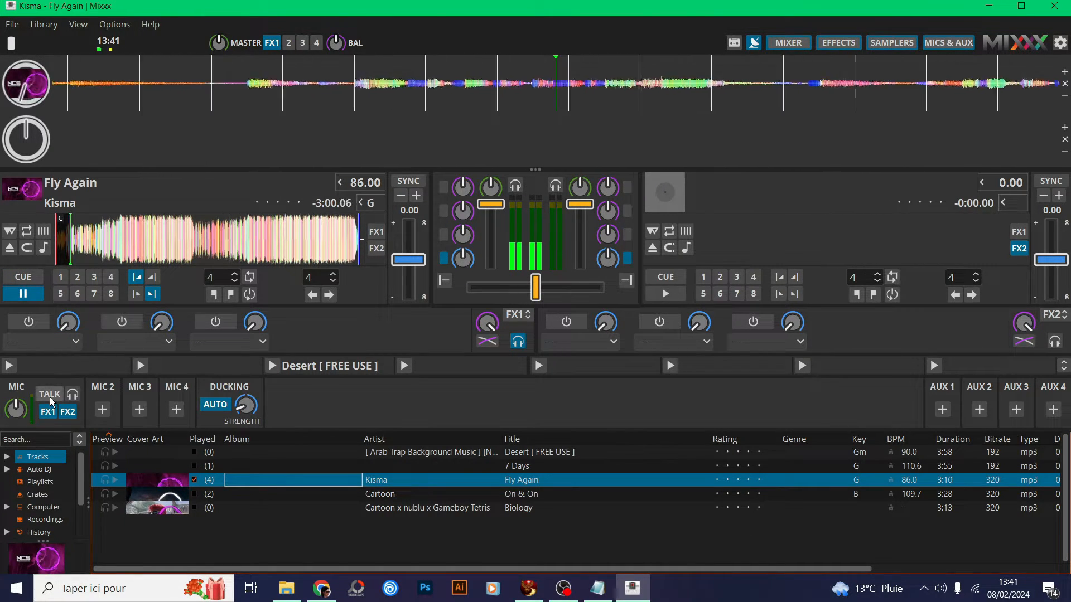
{"action": "left_click", "coordinate": [49, 394]}
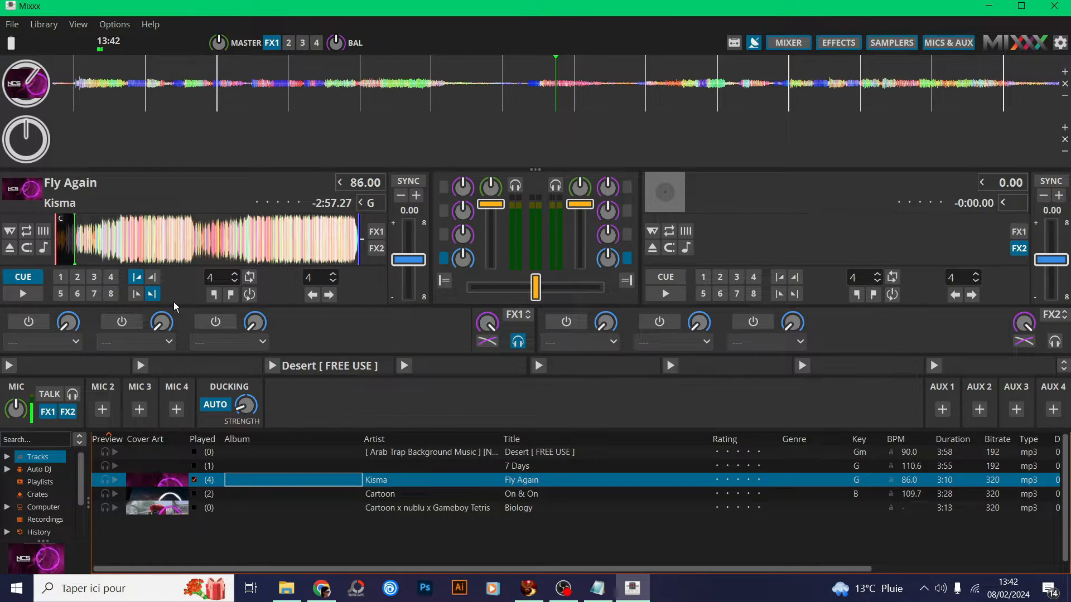
{"action": "mouse_move", "coordinate": [737, 125]}
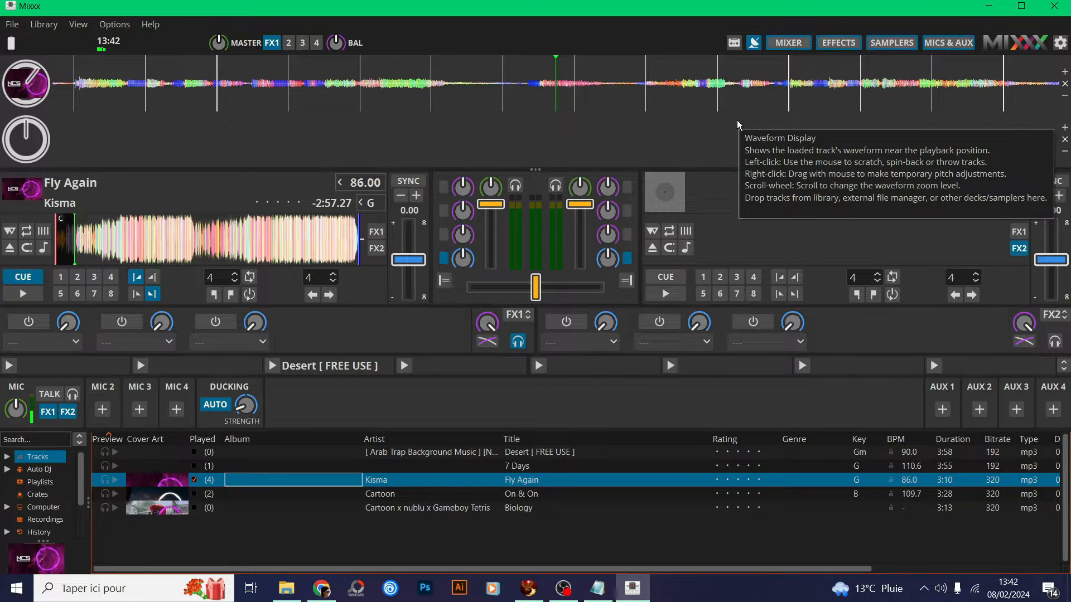
{"action": "mouse_move", "coordinate": [754, 42]}
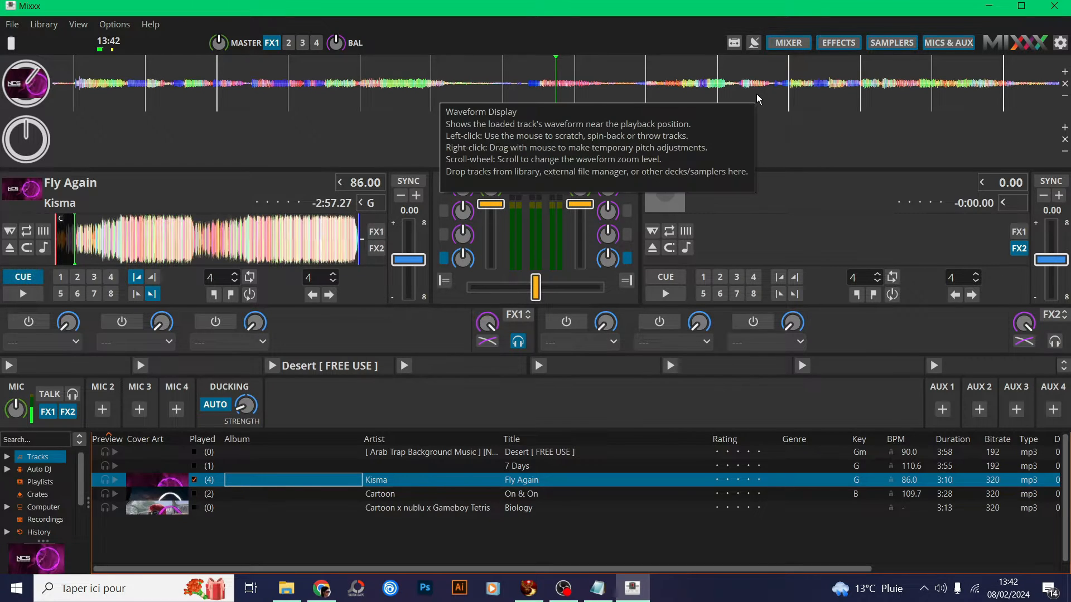
{"action": "left_click", "coordinate": [595, 588]}
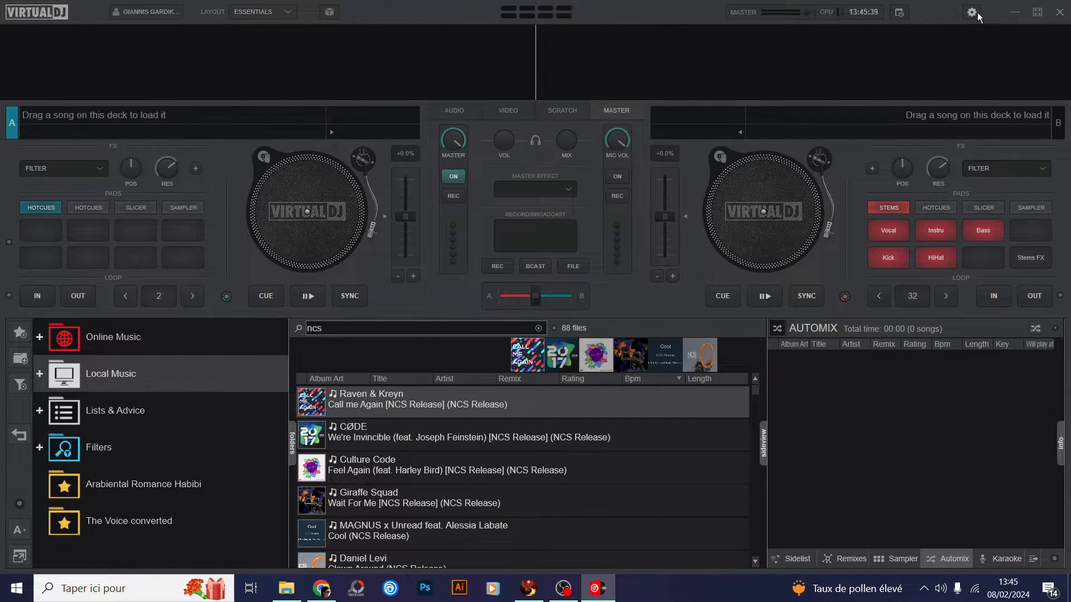
Set Virtual DJ's broadcast to a ShoutCast radio server at 128 kbps quality.
{"action": "left_click", "coordinate": [971, 13]}
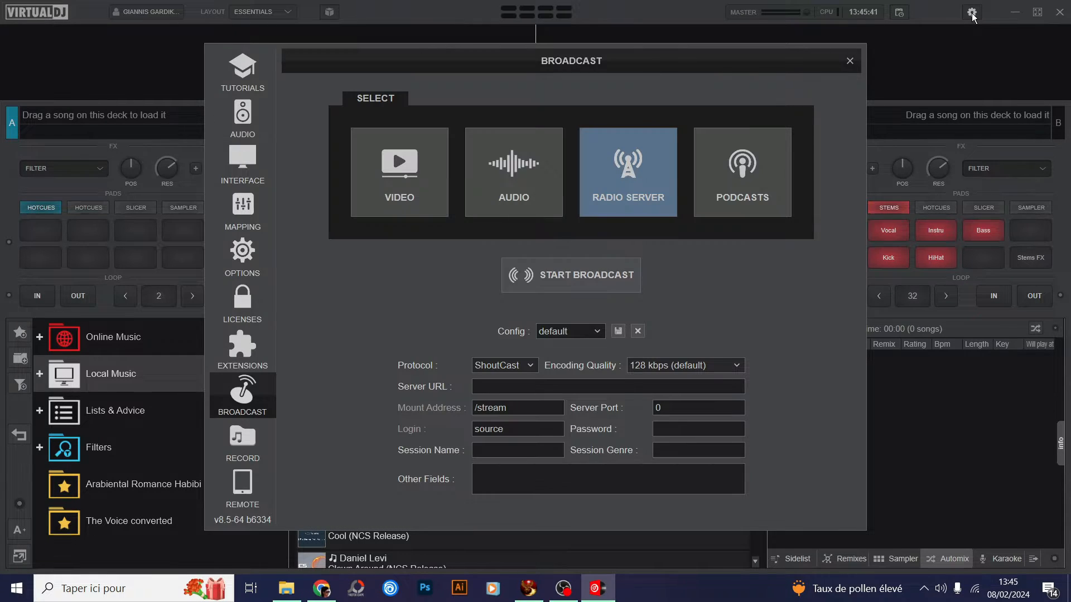
{"action": "left_click", "coordinate": [241, 70]}
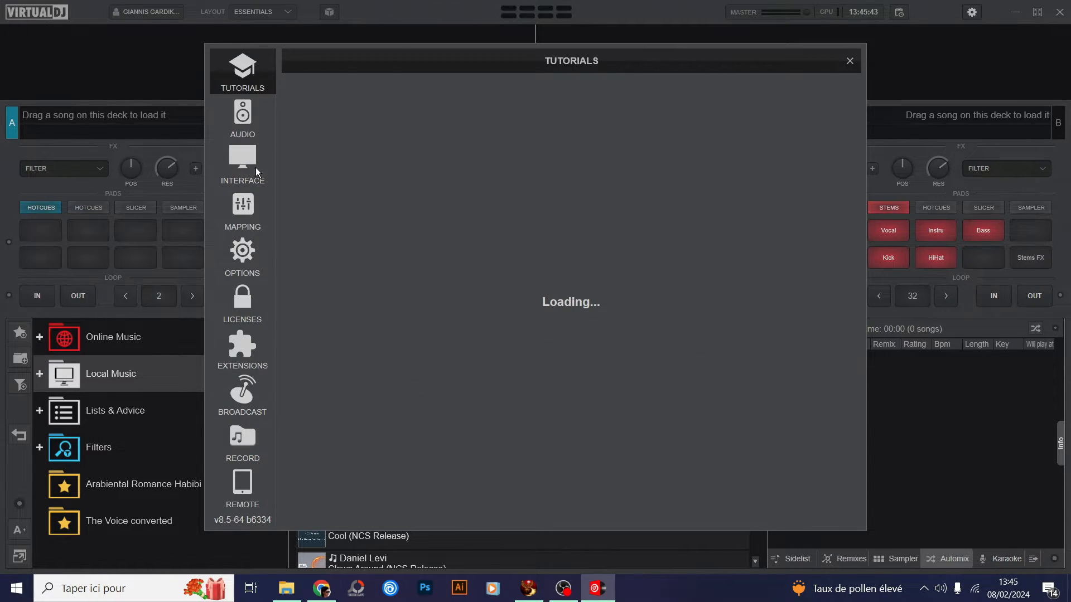
{"action": "mouse_move", "coordinate": [242, 396]}
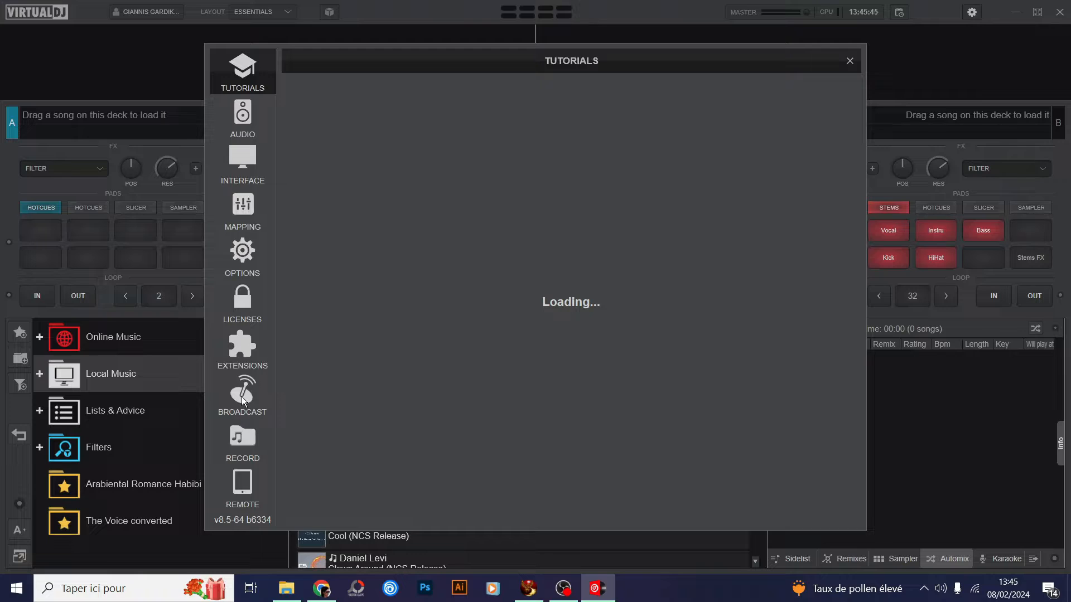
{"action": "left_click", "coordinate": [241, 396]}
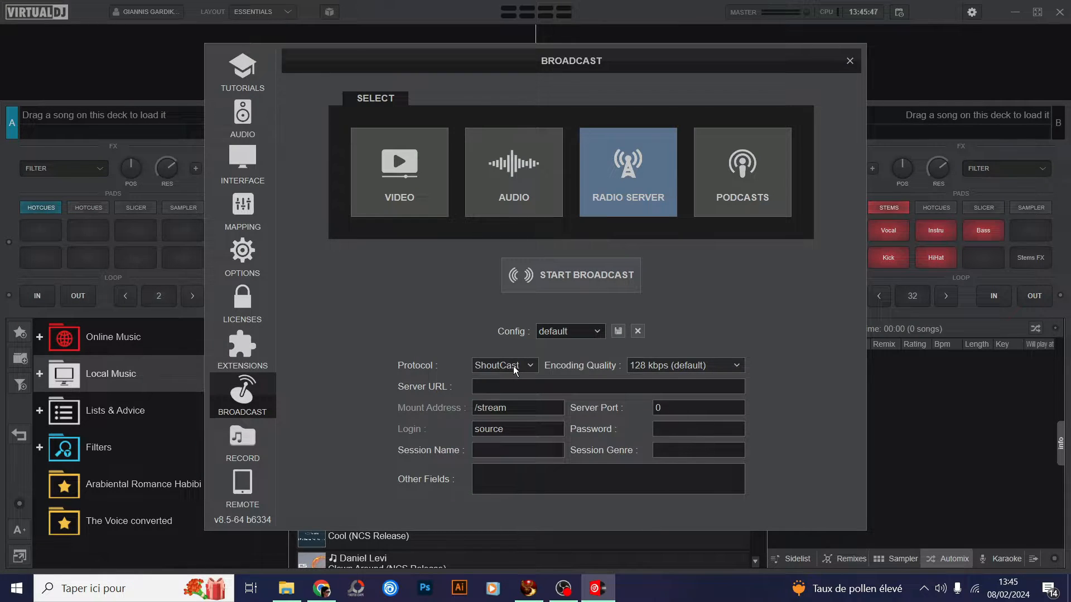
{"action": "left_click", "coordinate": [529, 365]}
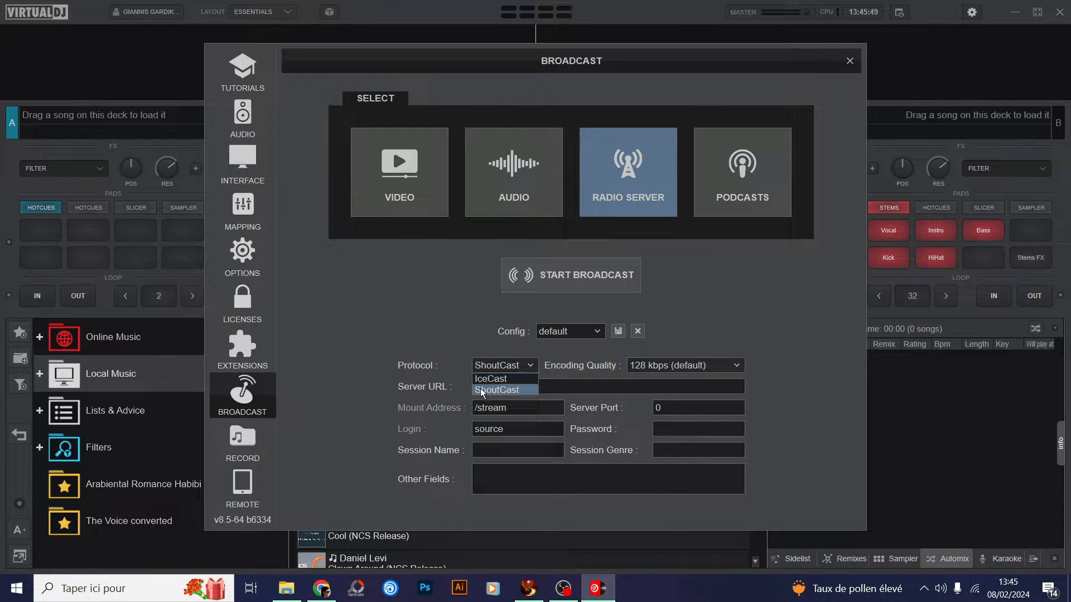
{"action": "left_click", "coordinate": [496, 389]}
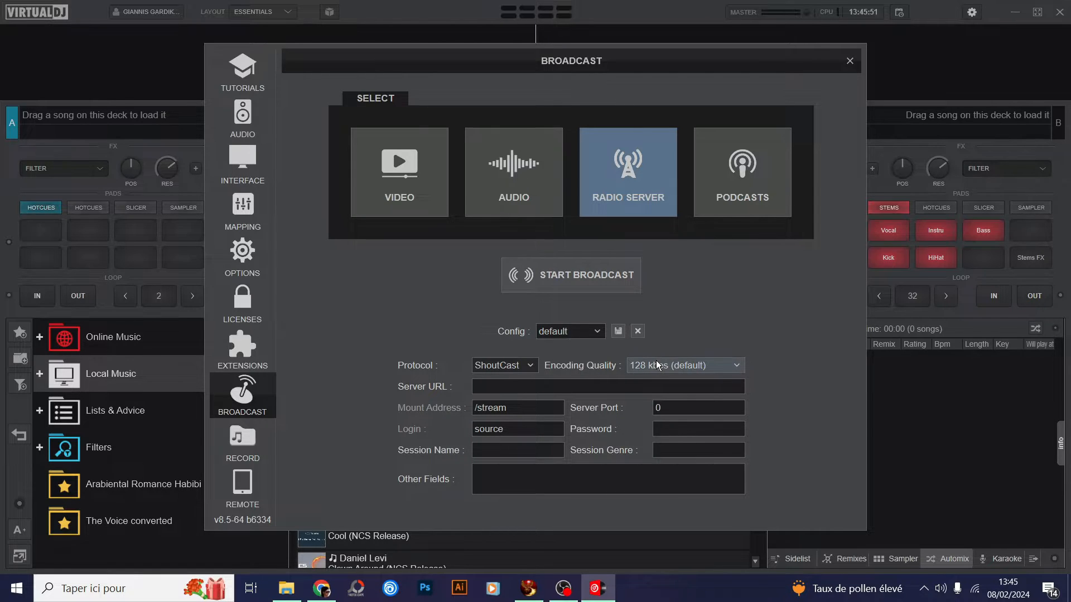
{"action": "left_click", "coordinate": [684, 365]}
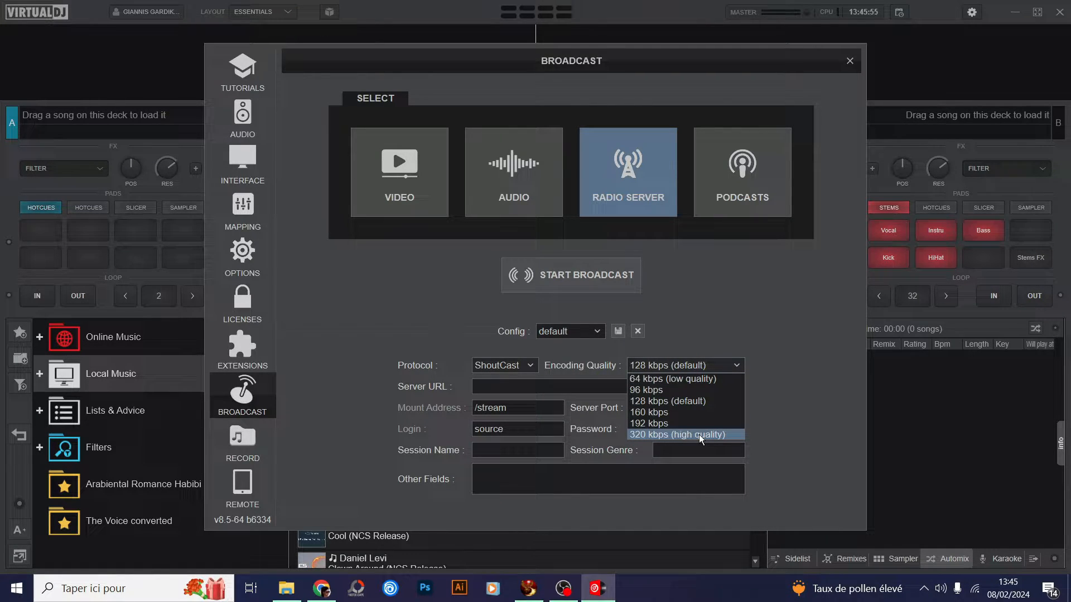
{"action": "mouse_move", "coordinate": [667, 401]}
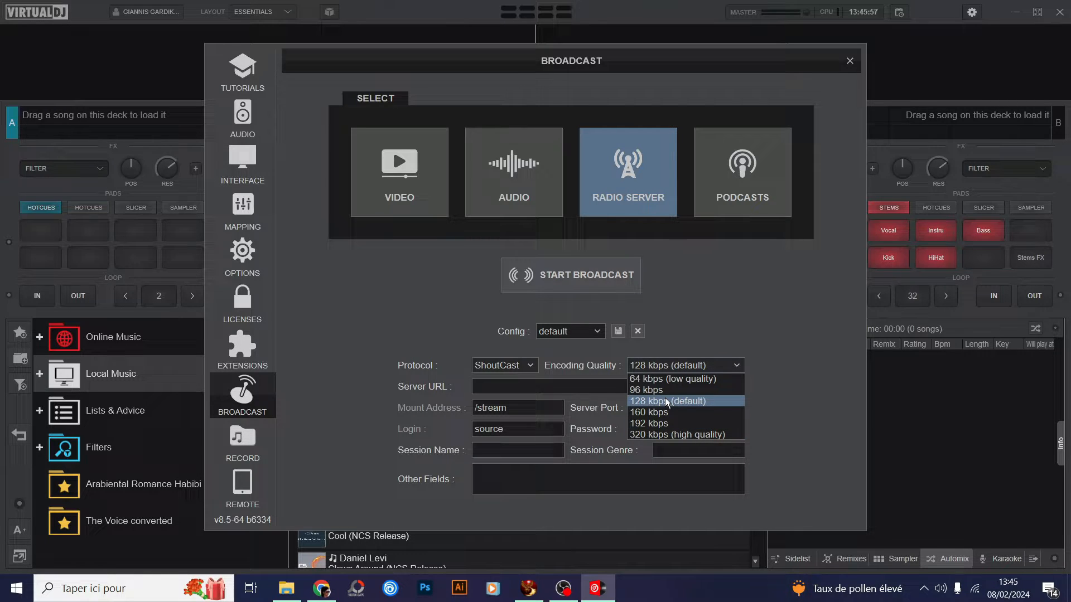
{"action": "left_click", "coordinate": [667, 401]}
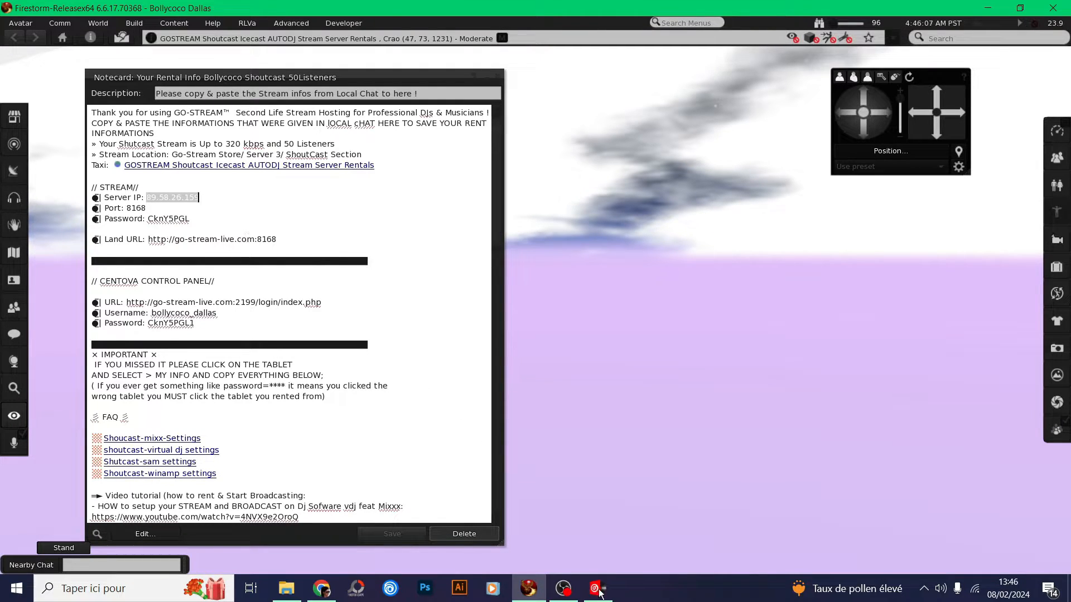
Enter server 89.58.26.159 and port 8168, then copy the stream password from the notecard.
{"action": "left_click", "coordinate": [596, 588]}
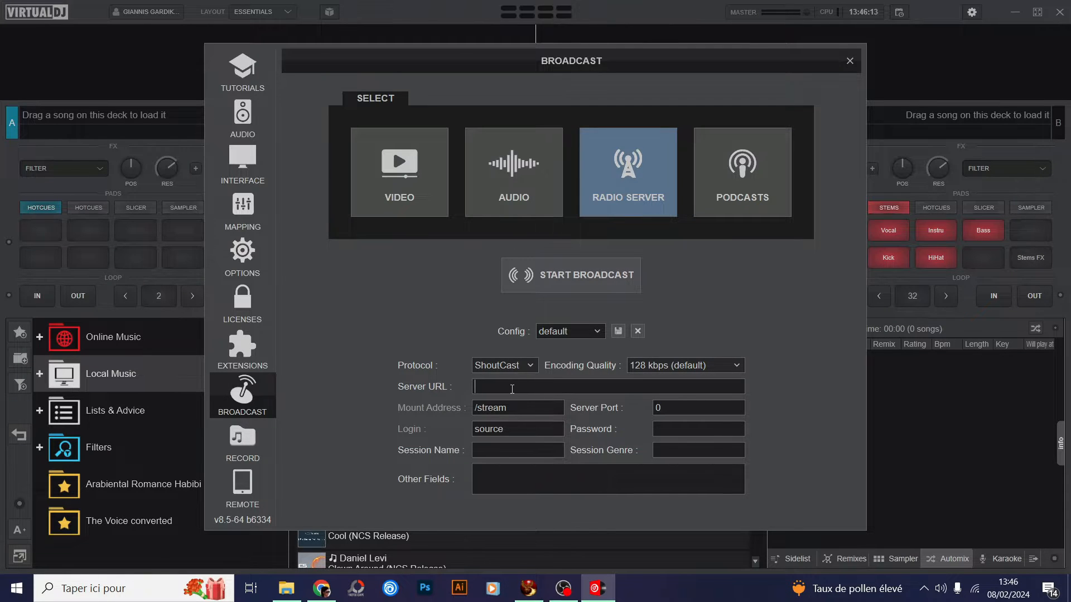
{"action": "type", "text": "89.58.26.159"}
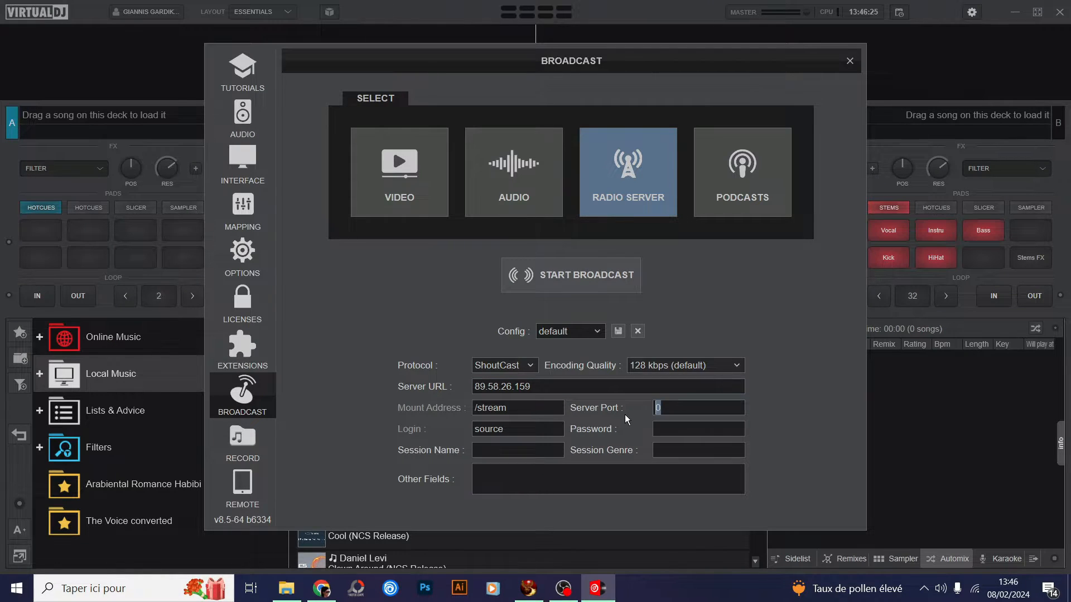
{"action": "type", "text": "8168"}
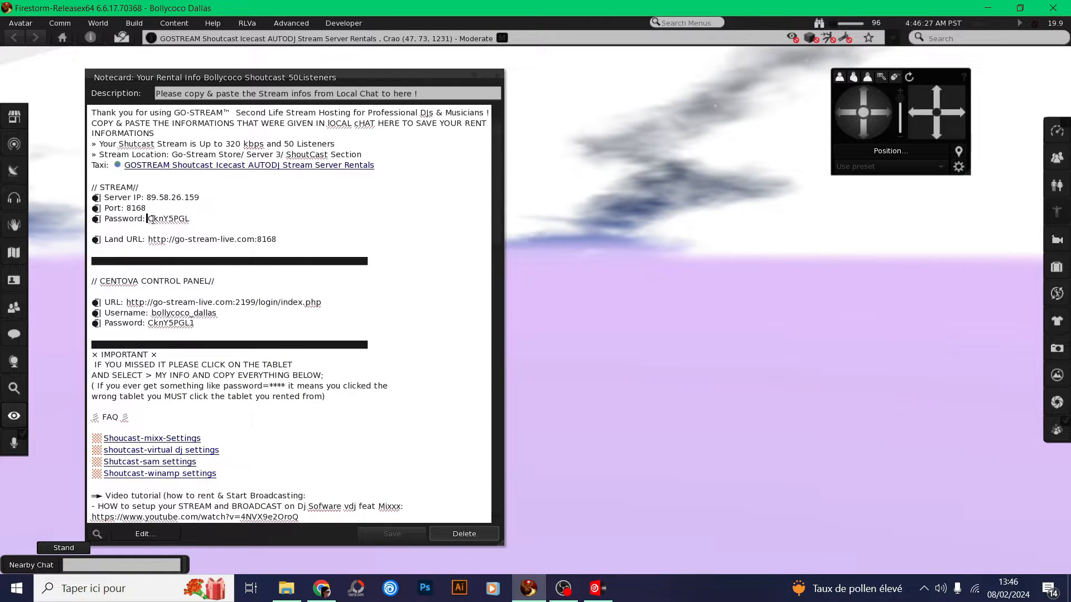
{"action": "double_click", "coordinate": [167, 218]}
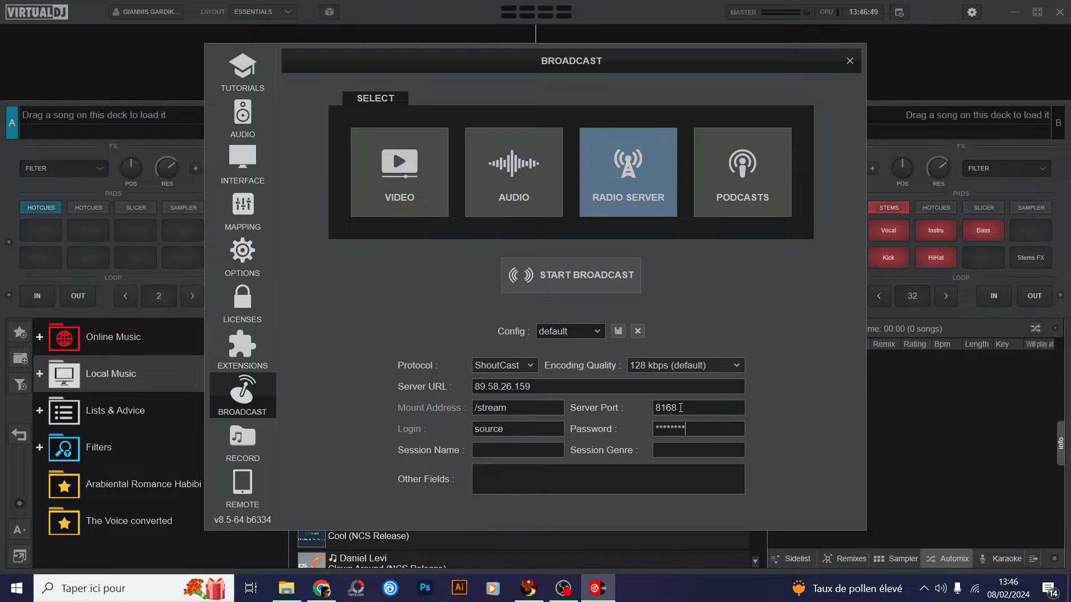
{"action": "mouse_move", "coordinate": [635, 379]}
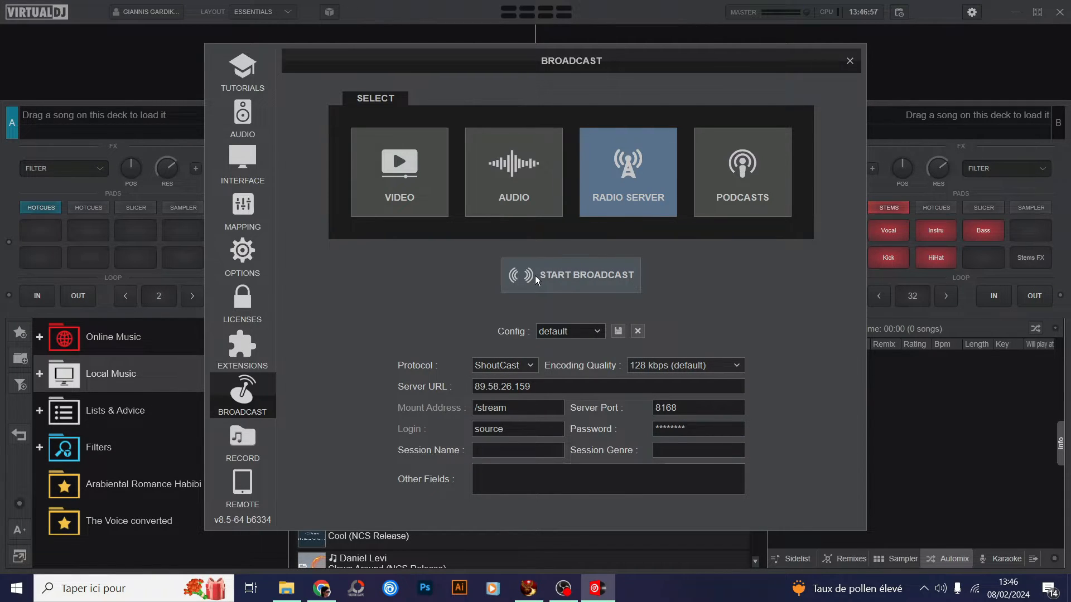
Go live to the ShoutCast server at 89.58.26.159 with START BROADCAST.
{"action": "left_click", "coordinate": [571, 274]}
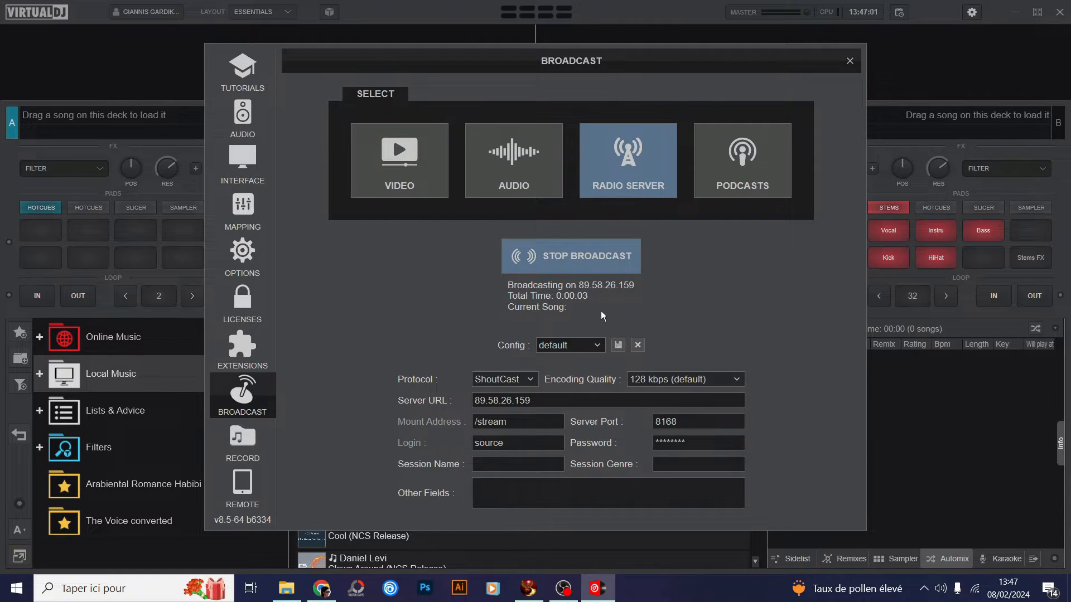
{"action": "mouse_move", "coordinate": [659, 322]}
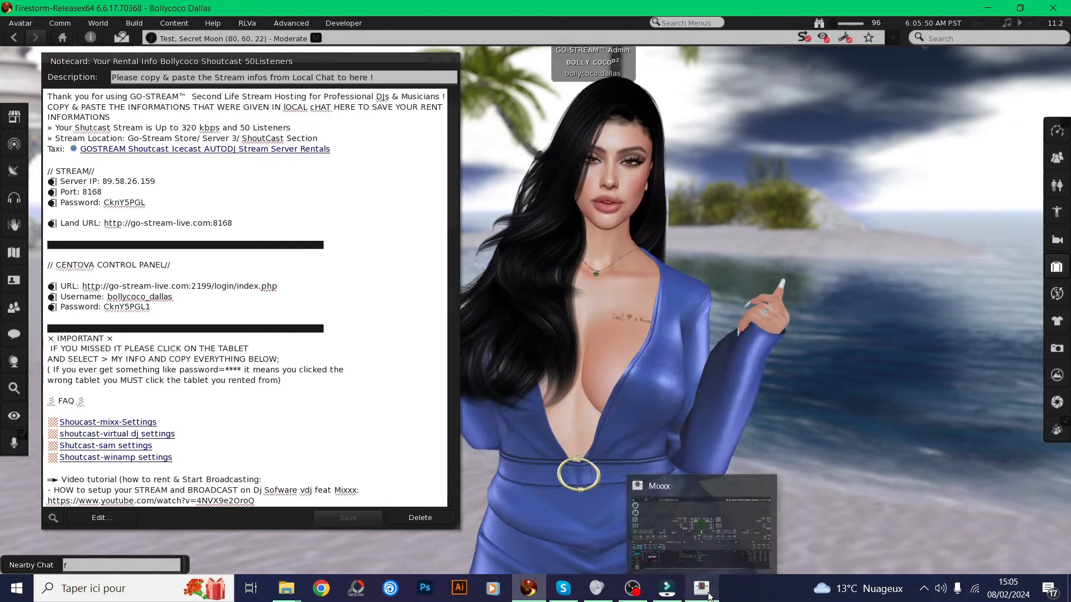
Play Cartoon's 'On & On' on Mixxx deck 1, then highlight the notecard's Land URL.
{"action": "left_click", "coordinate": [700, 588]}
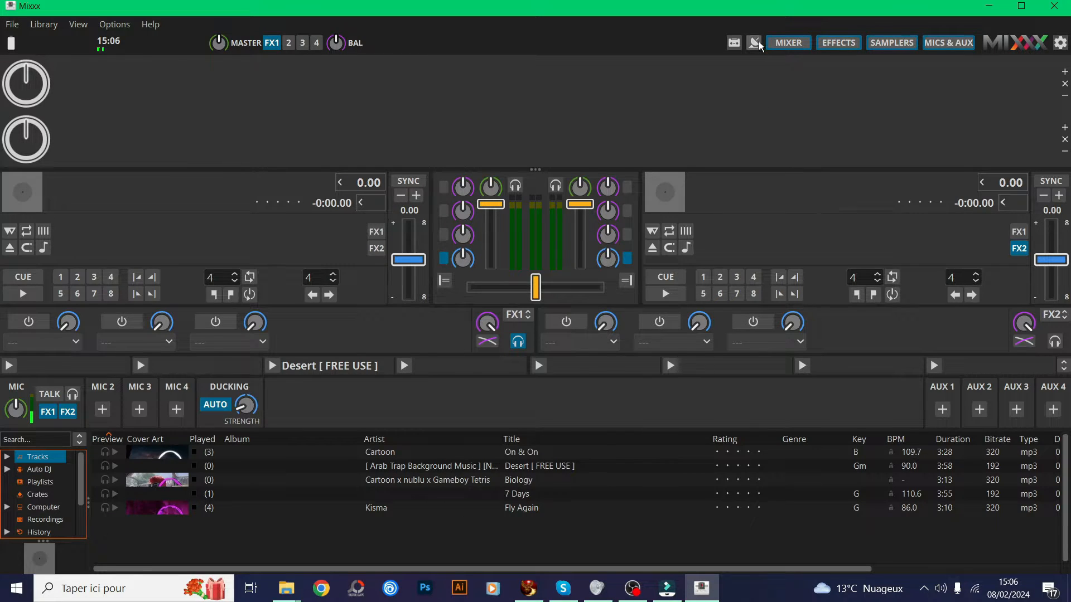
{"action": "left_click", "coordinate": [753, 42]}
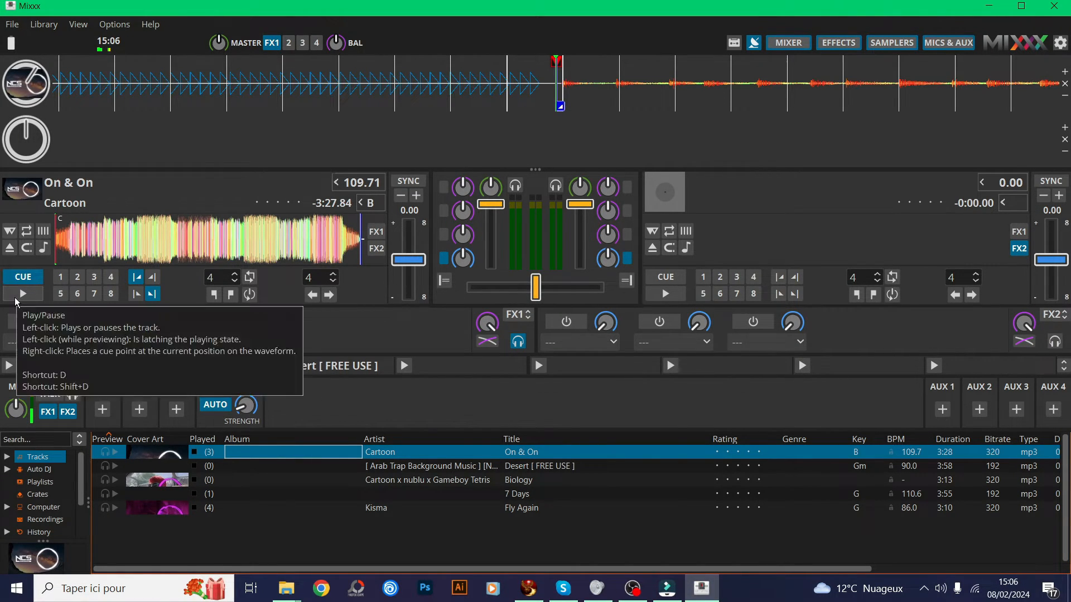
{"action": "left_click", "coordinate": [23, 293]}
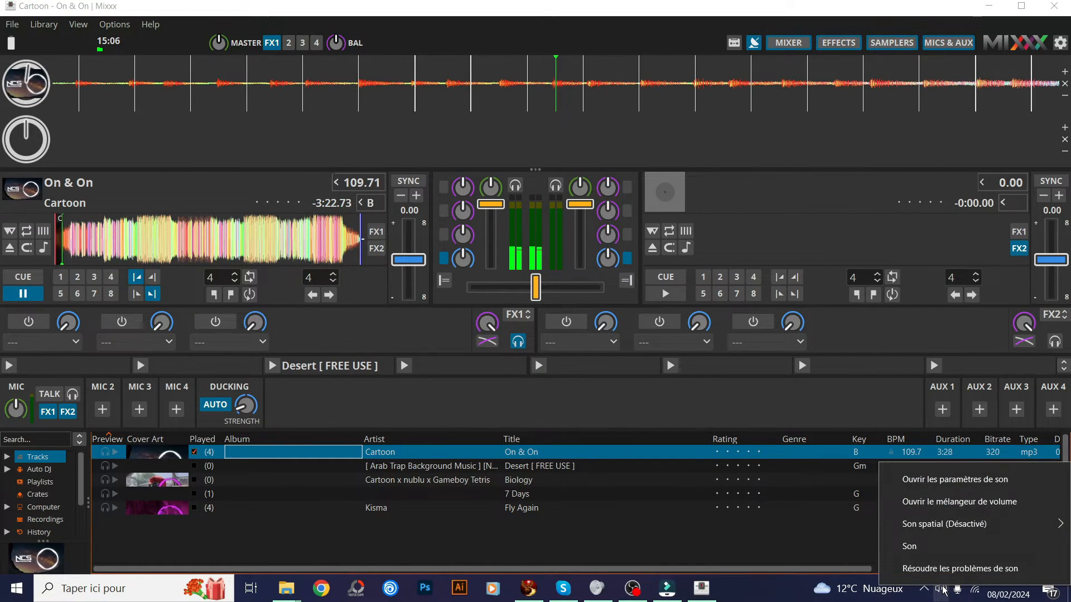
{"action": "left_click", "coordinate": [958, 501]}
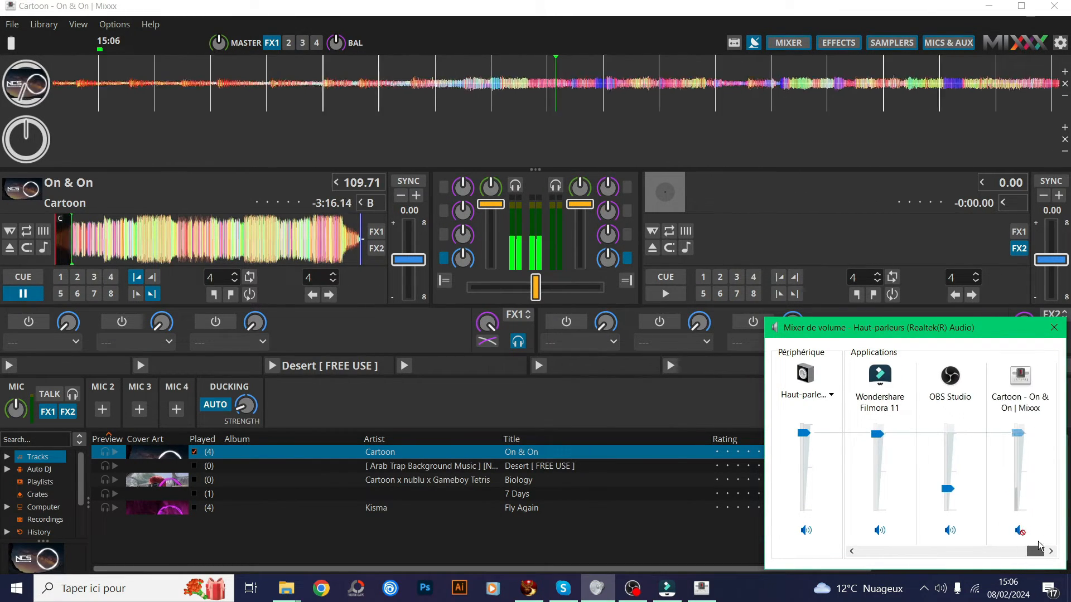
{"action": "left_click", "coordinate": [1018, 530]}
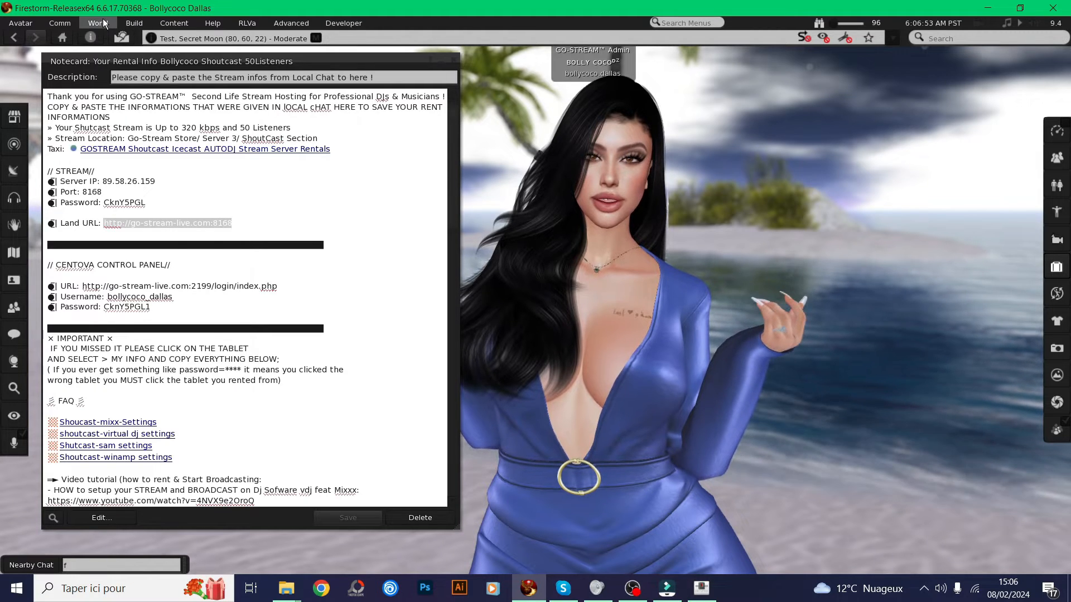
{"action": "left_click", "coordinate": [97, 22]}
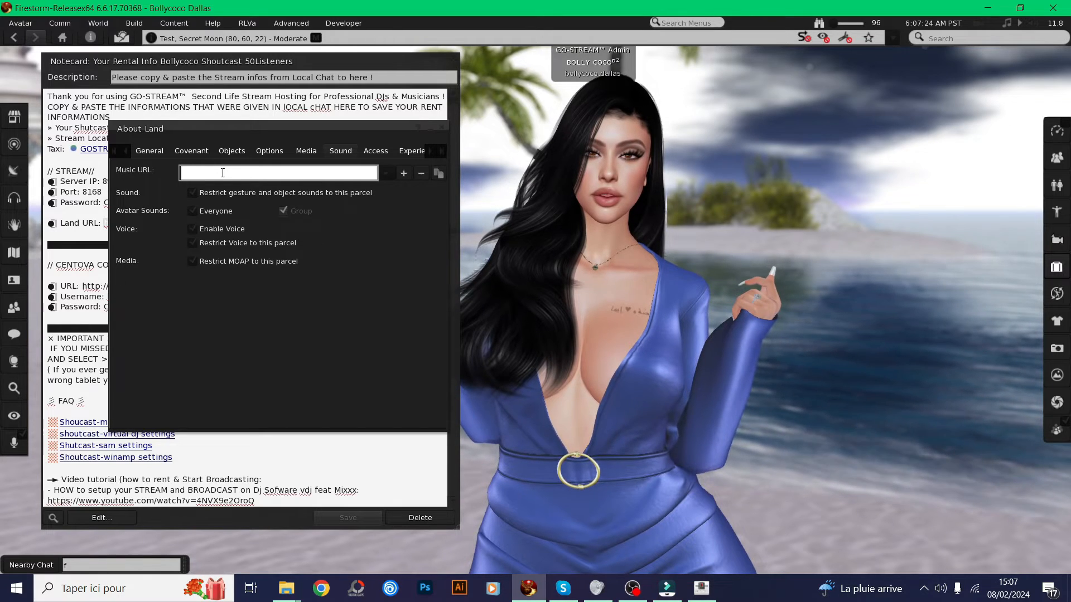
{"action": "type", "text": "http://go-stream-live.com:8168"}
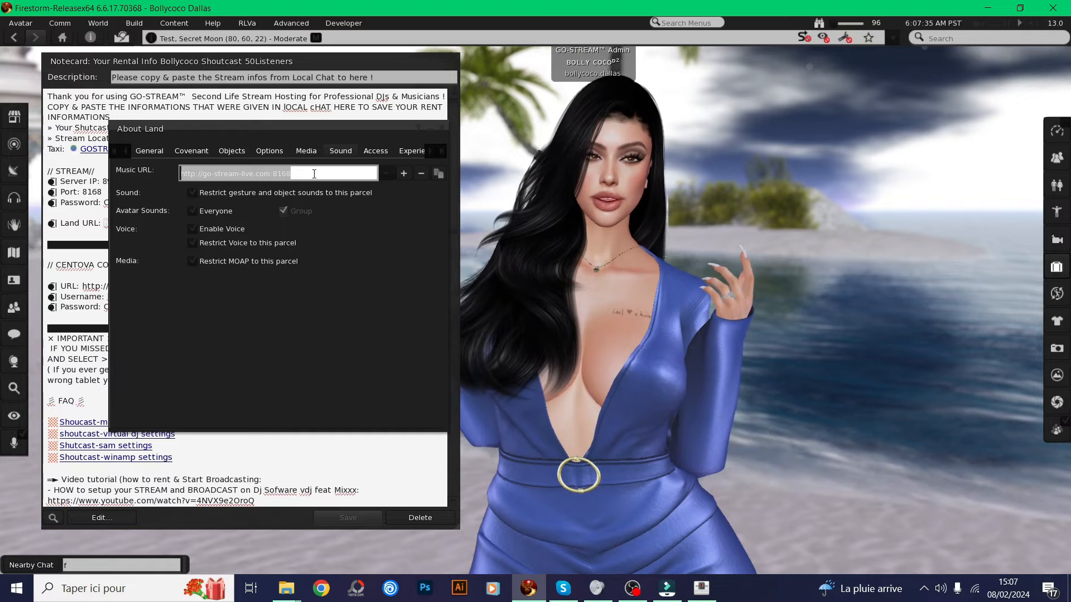
{"action": "left_click", "coordinate": [1034, 22]}
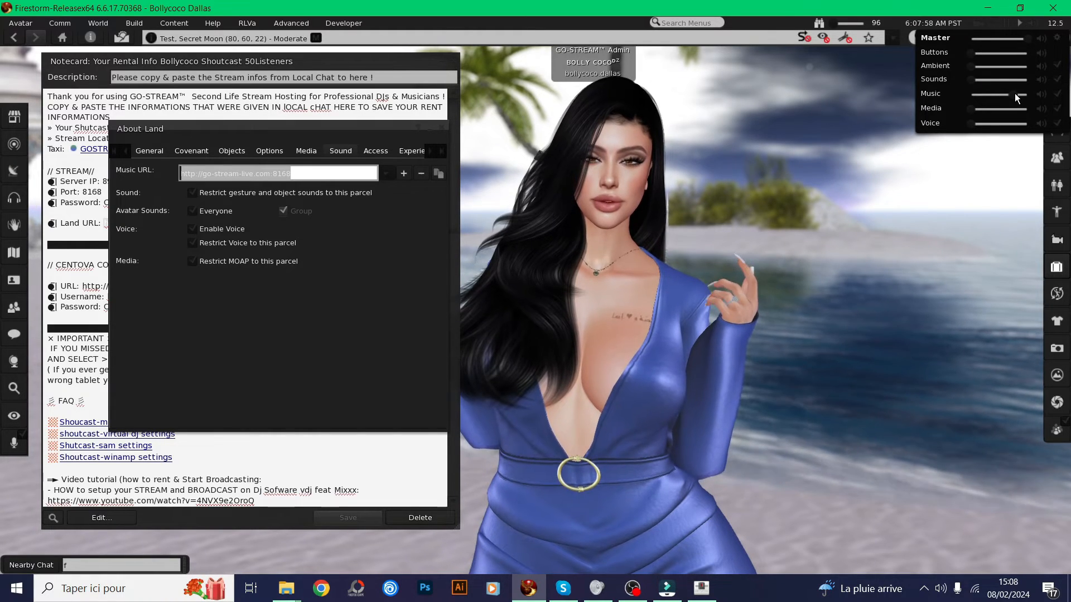
{"action": "left_click_drag", "start_coordinate": [1017, 94], "coordinate": [992, 94]}
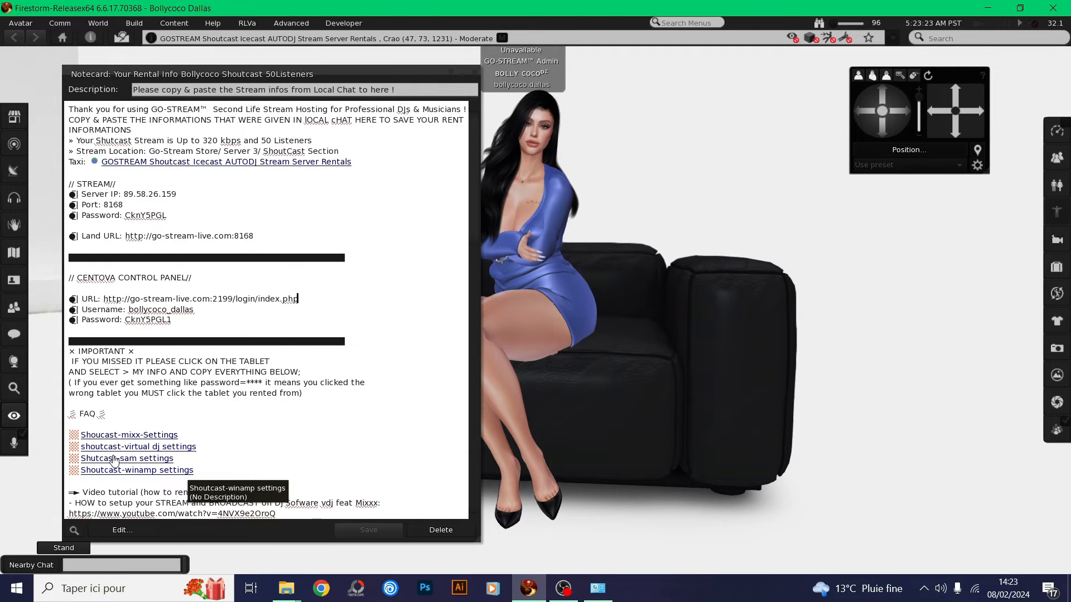
View and close the SAM, Winamp, Mixxx and Virtual DJ settings pictures, enlarging Mixxx's.
{"action": "left_click", "coordinate": [126, 458]}
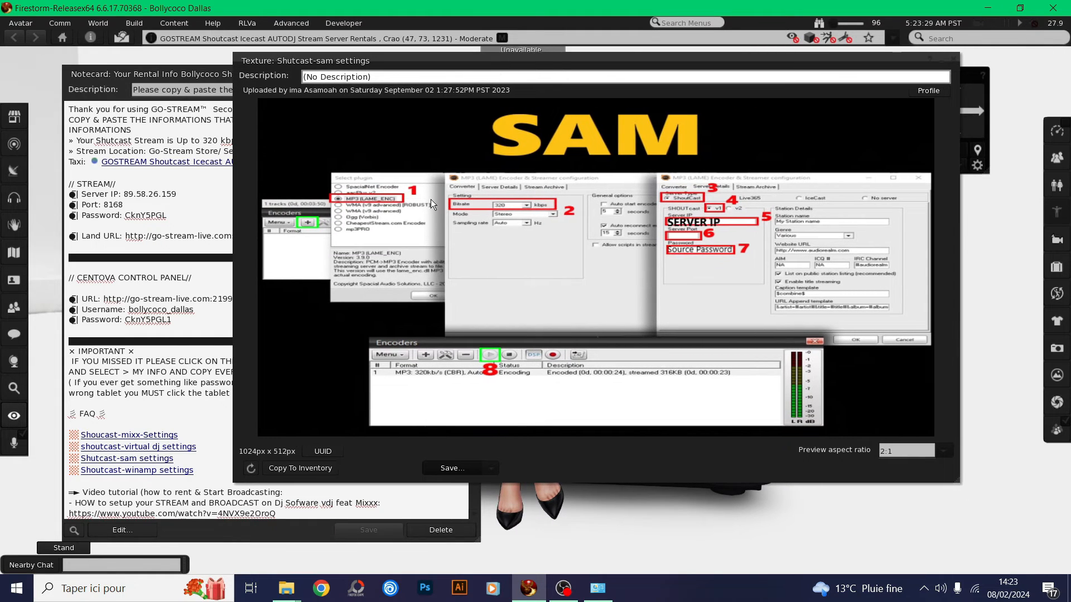
{"action": "mouse_move", "coordinate": [749, 183]}
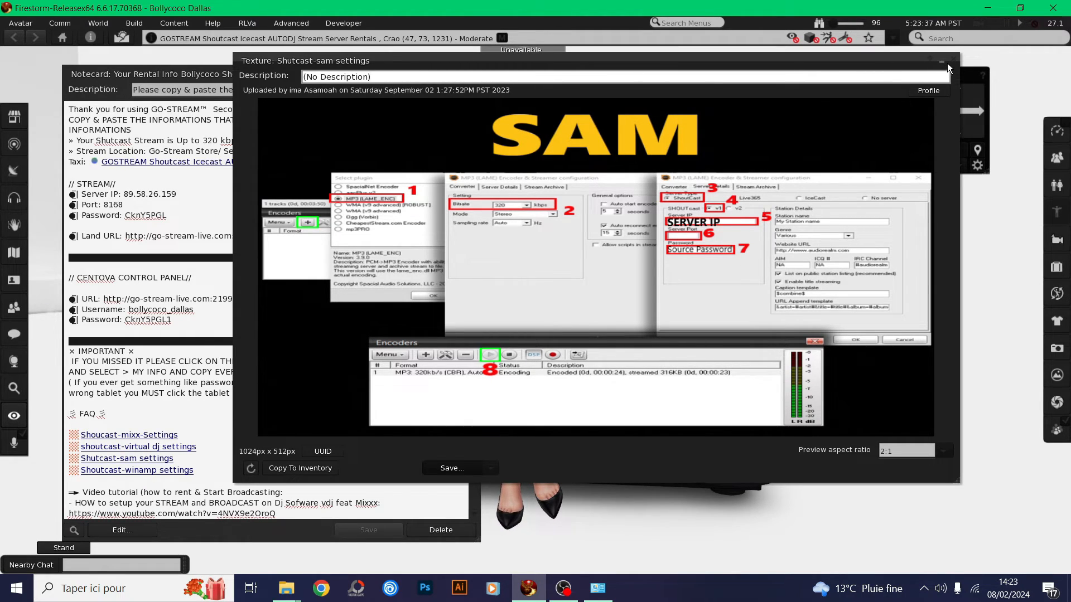
{"action": "left_click", "coordinate": [948, 65]}
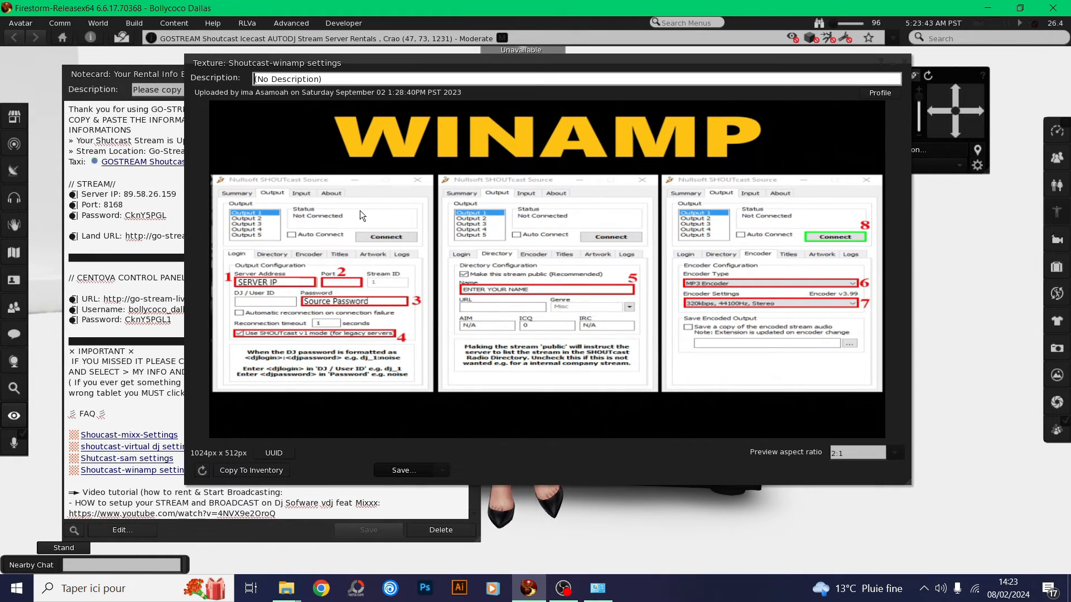
{"action": "mouse_move", "coordinate": [386, 313]}
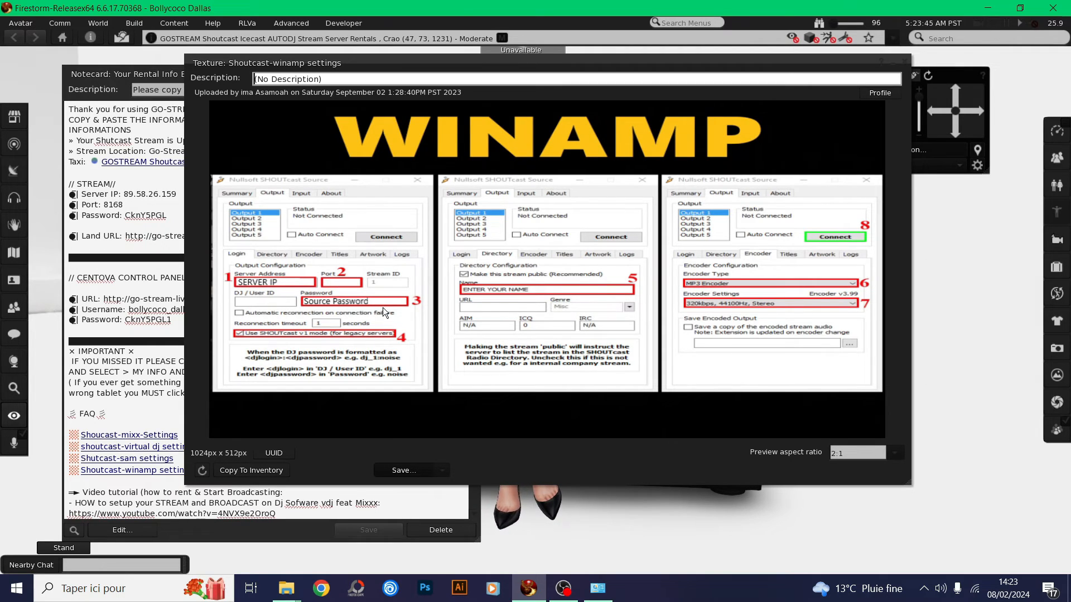
{"action": "mouse_move", "coordinate": [719, 301]}
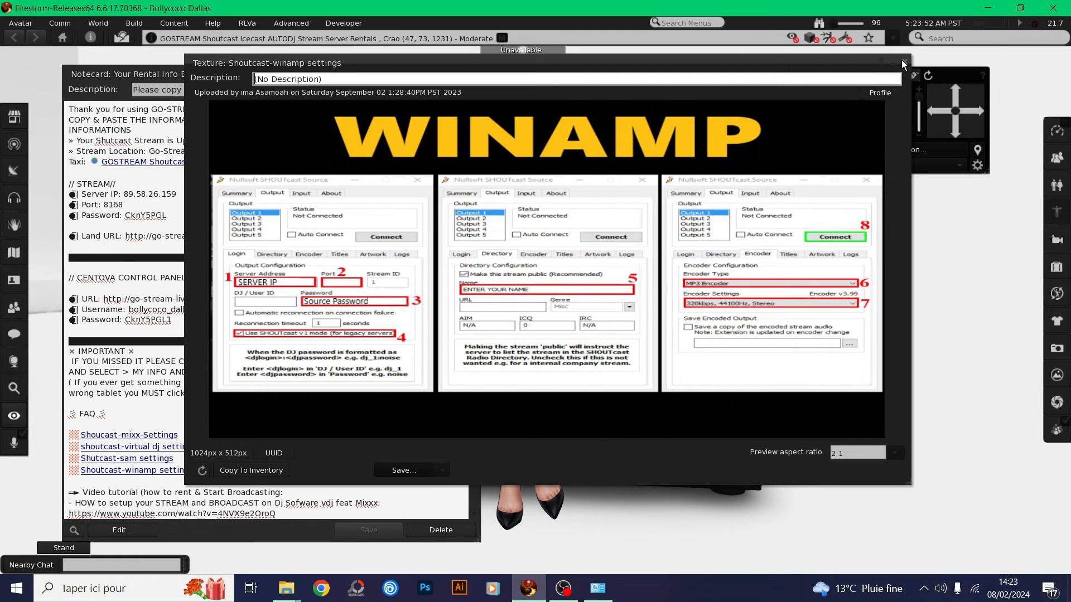
{"action": "left_click", "coordinate": [901, 63]}
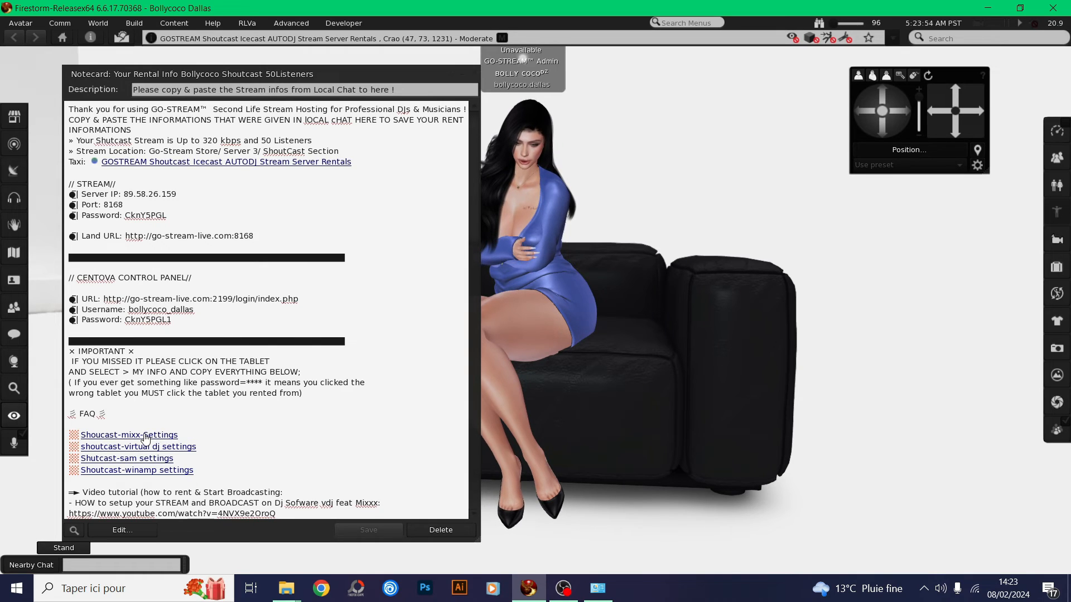
{"action": "left_click", "coordinate": [129, 435]}
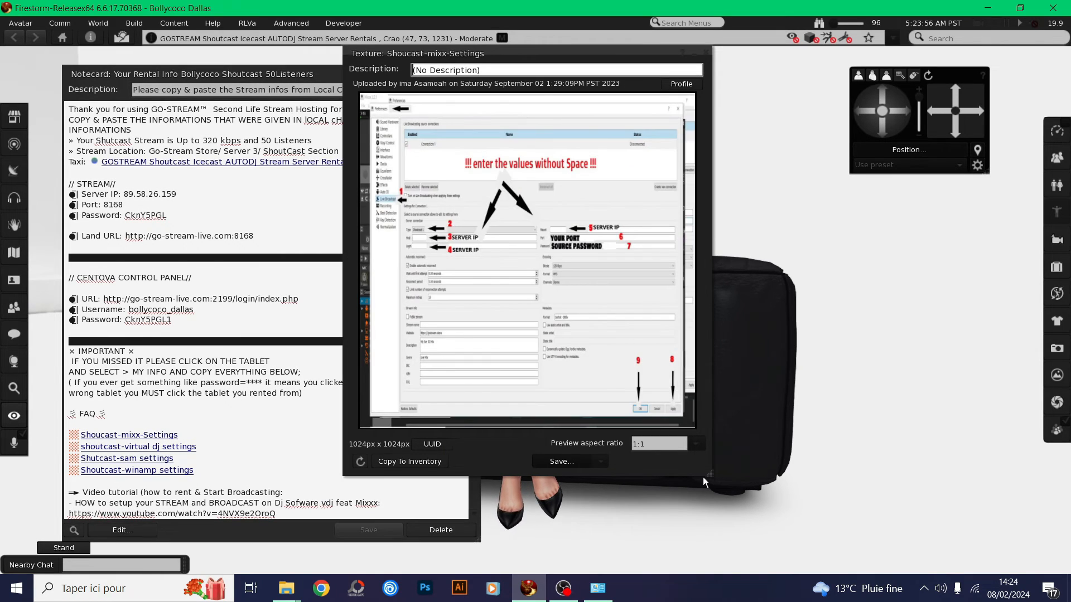
{"action": "left_click_drag", "start_coordinate": [707, 474], "coordinate": [831, 475]}
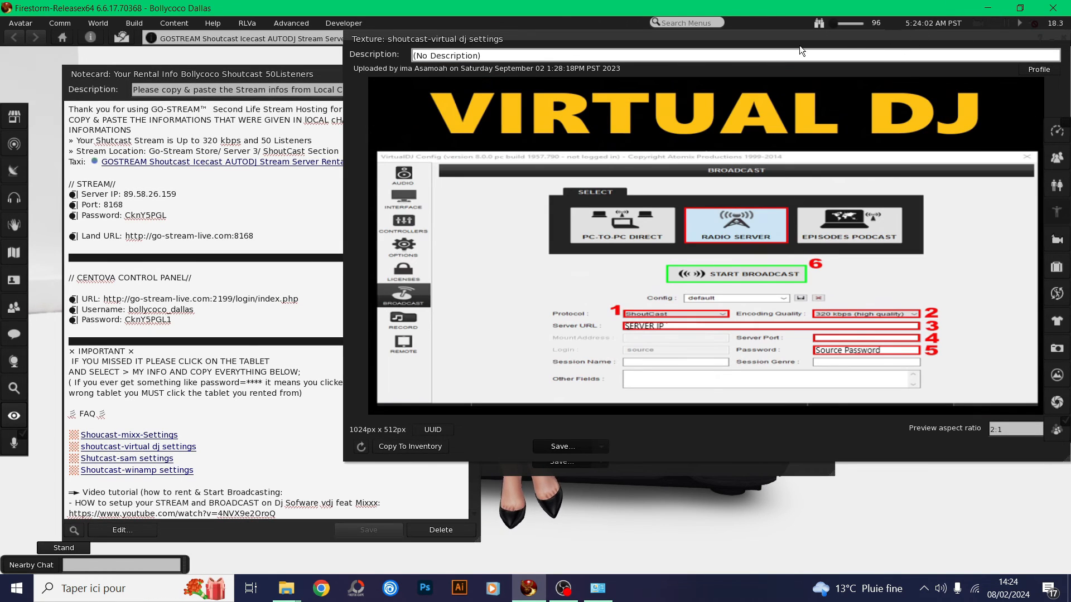
{"action": "left_click", "coordinate": [129, 435]}
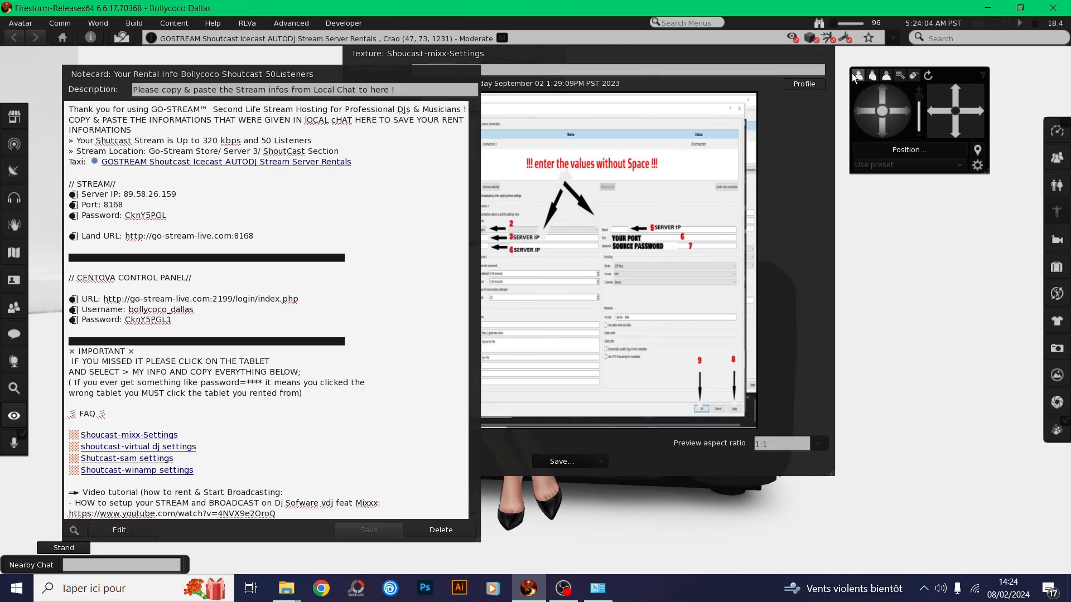